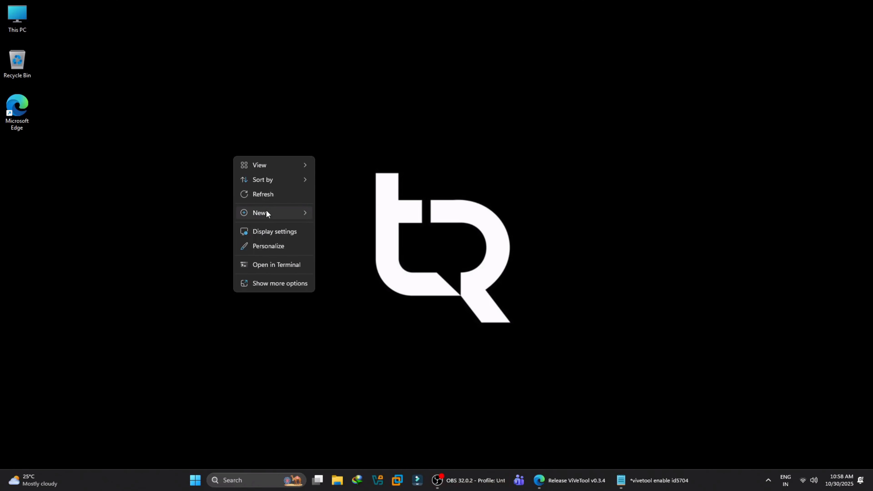
# Step: Preview the 25H2 features: screenshot actions, Paint background removal, Daily Discovery widget and Instagram on the mirrored phone
pyautogui.click(212, 205)
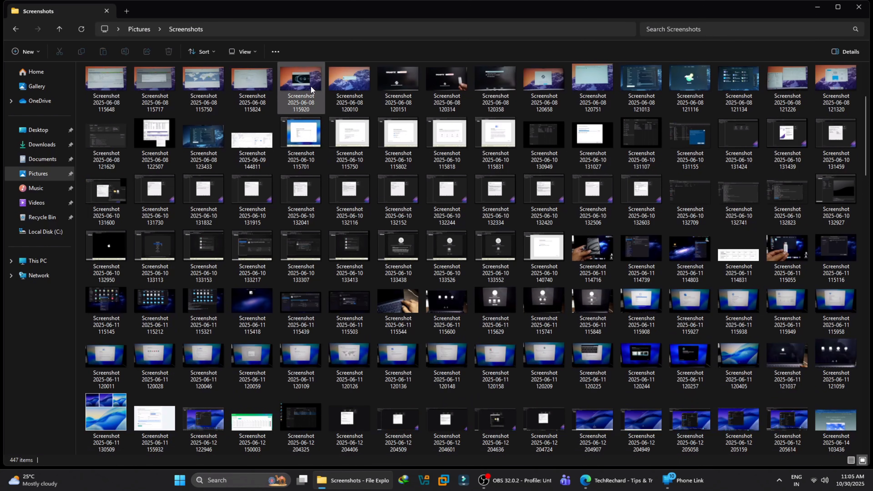
pyautogui.rightClick(300, 89)
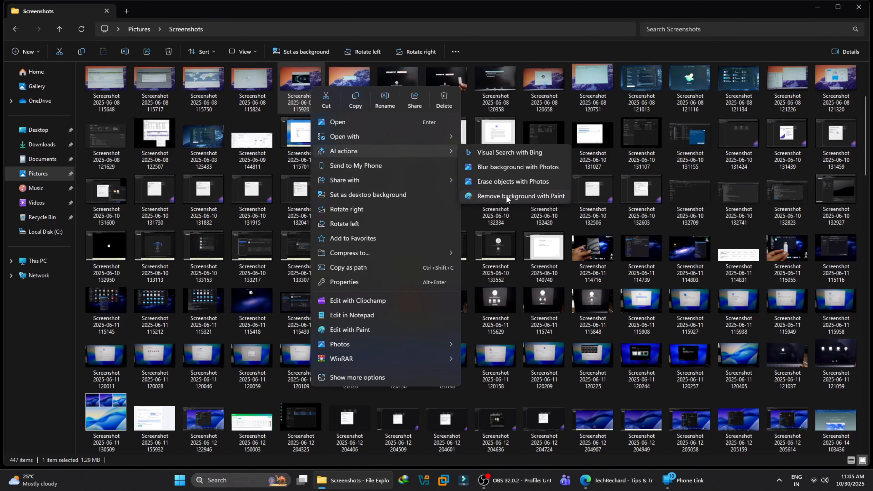
pyautogui.click(520, 196)
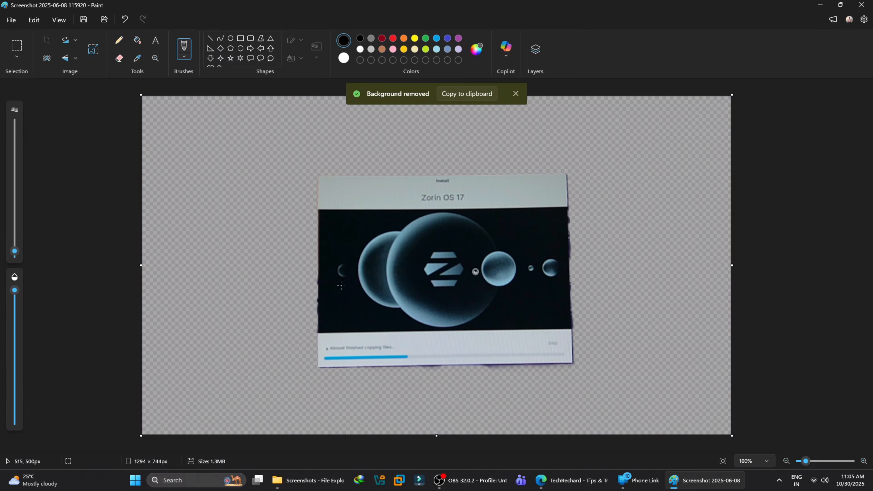
pyautogui.click(703, 480)
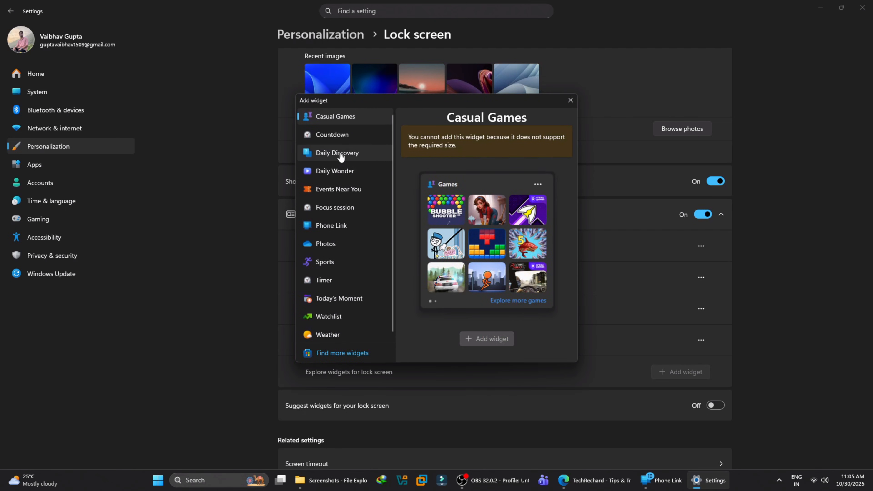
pyautogui.click(338, 189)
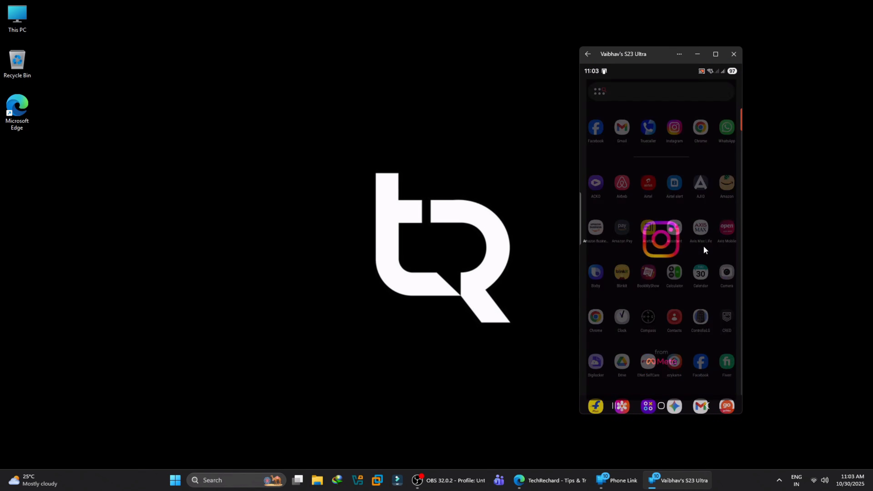
pyautogui.click(660, 238)
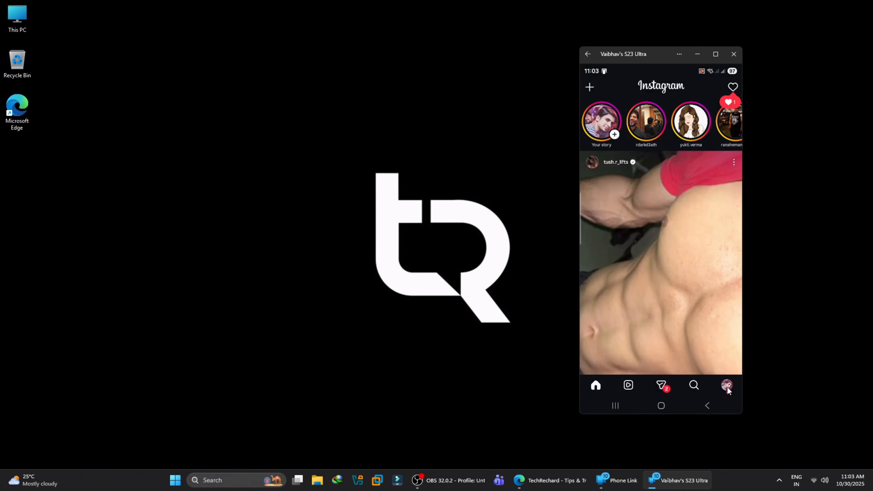
pyautogui.click(733, 54)
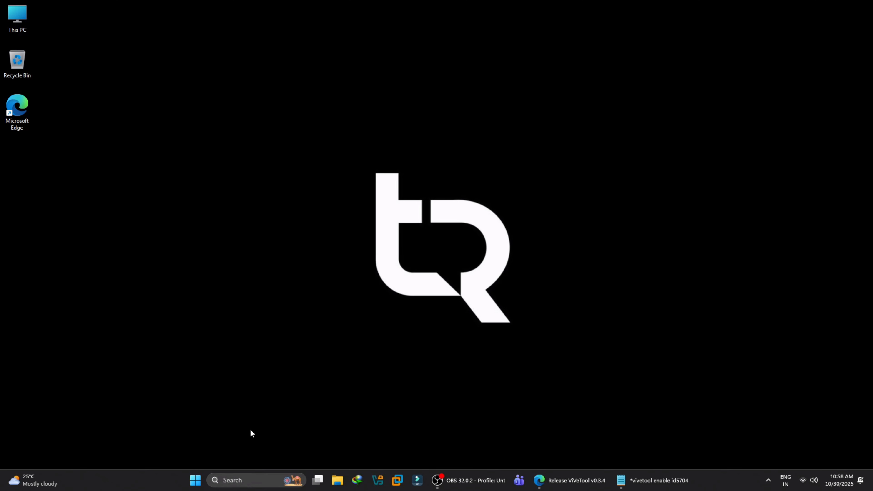
# Step: Show Settings > System > About confirming Windows 11 Pro 25H2, OS build 26220.6982
pyautogui.click(195, 480)
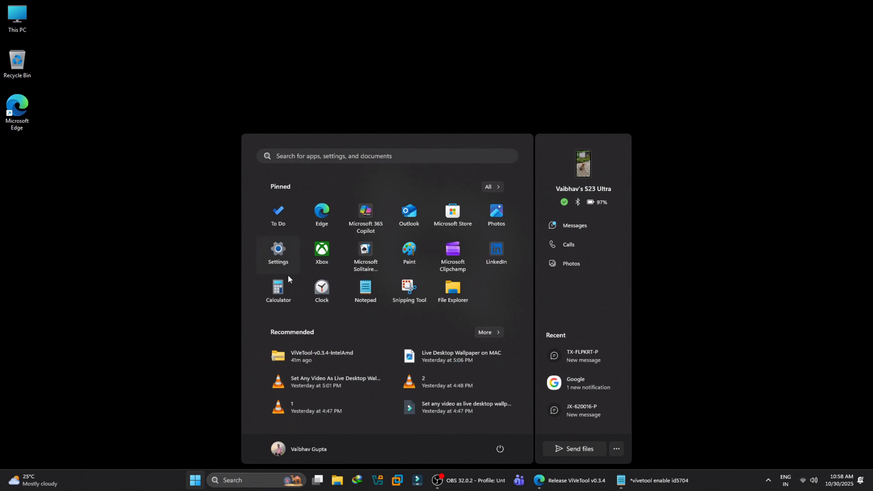
pyautogui.click(278, 250)
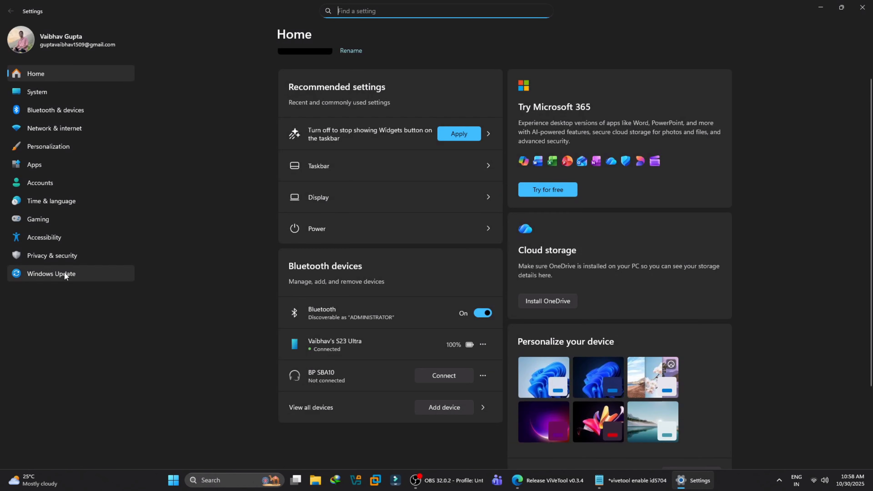
pyautogui.click(38, 92)
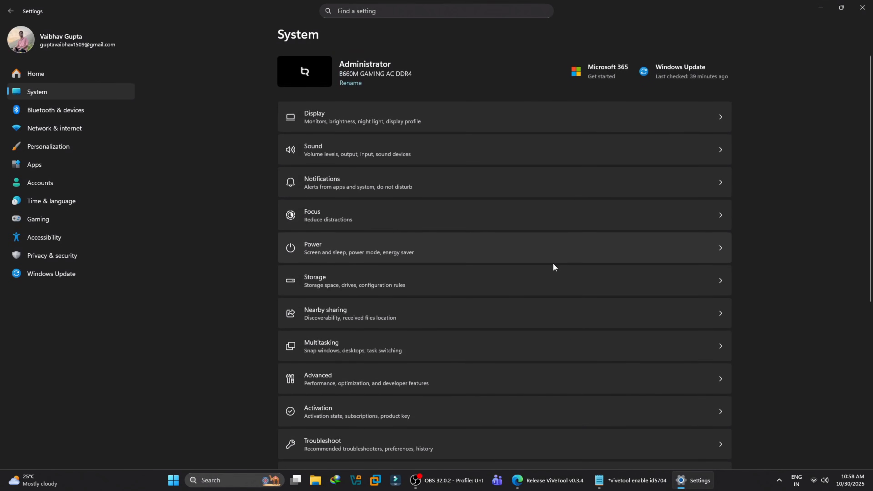
pyautogui.scroll(-3)
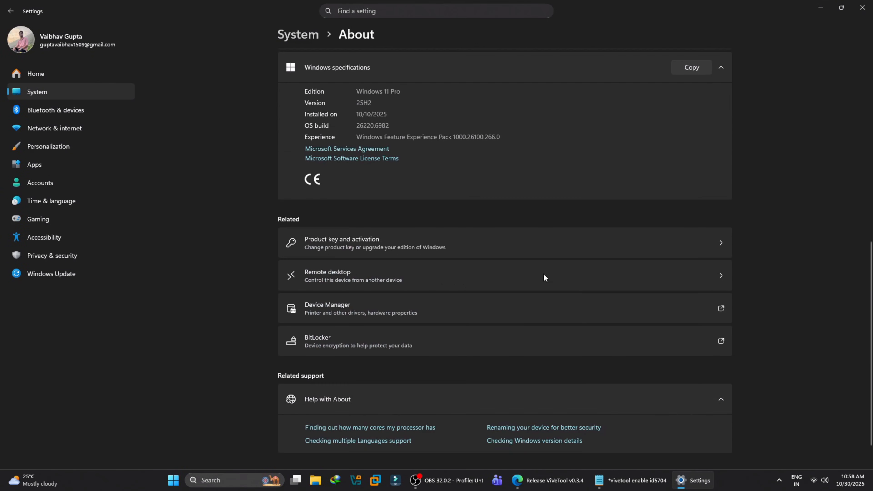
pyautogui.scroll(3)
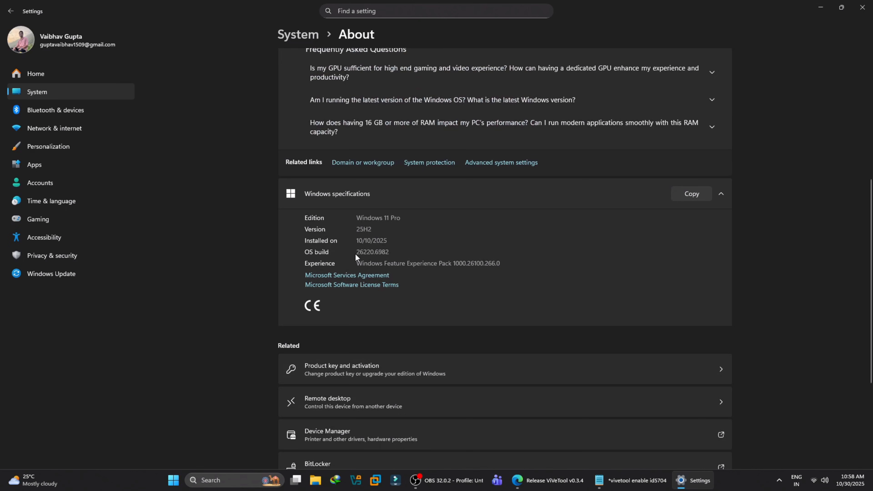
pyautogui.moveTo(388, 251)
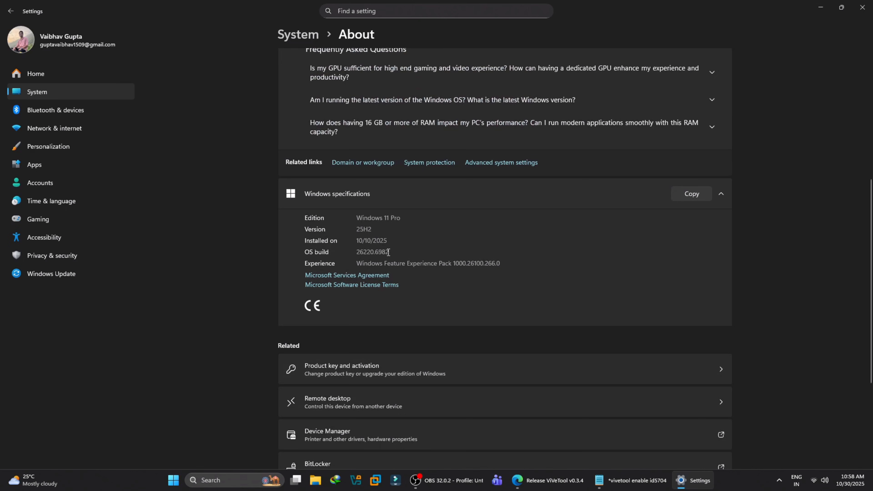
pyautogui.doubleClick(372, 252)
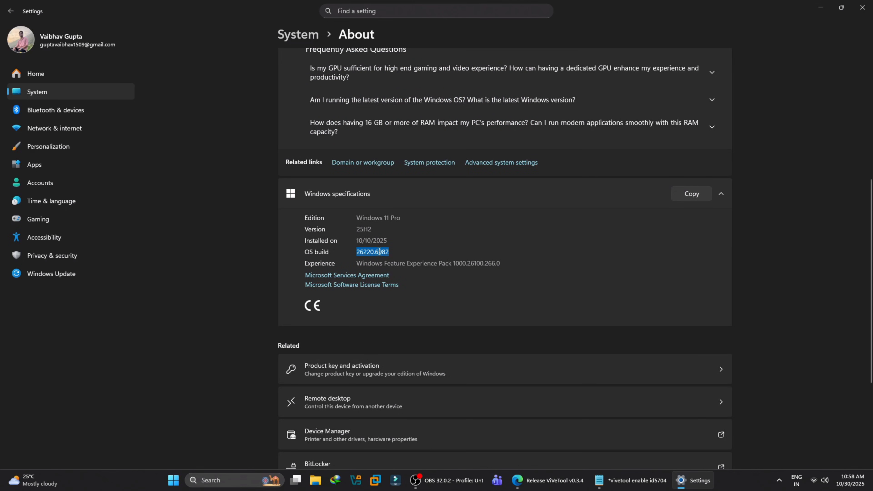
pyautogui.click(547, 480)
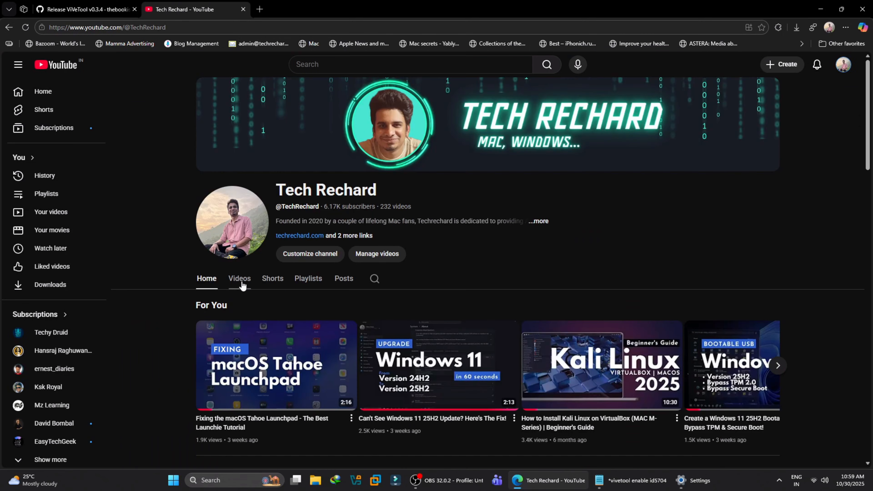
# Step: From the channel's Videos list, play the 'Can't See Windows 11 25H2 Update' video, then return to the ViVeTool release page
pyautogui.click(239, 278)
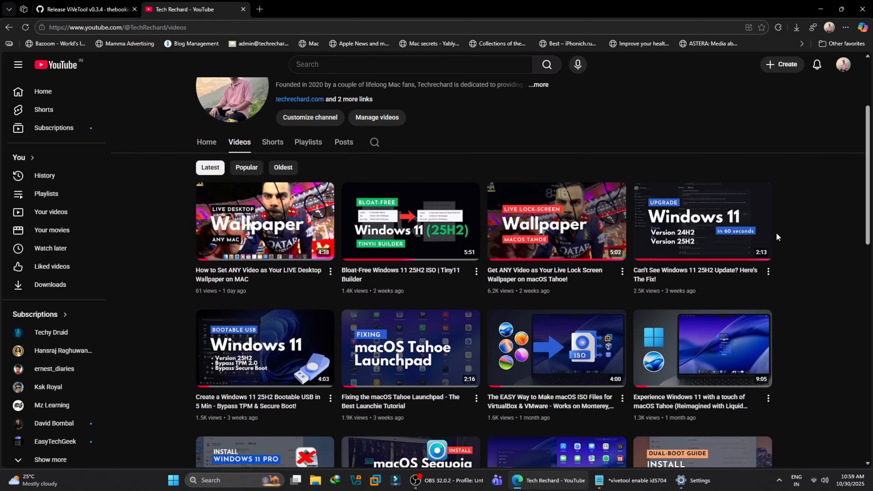
pyautogui.moveTo(701, 223)
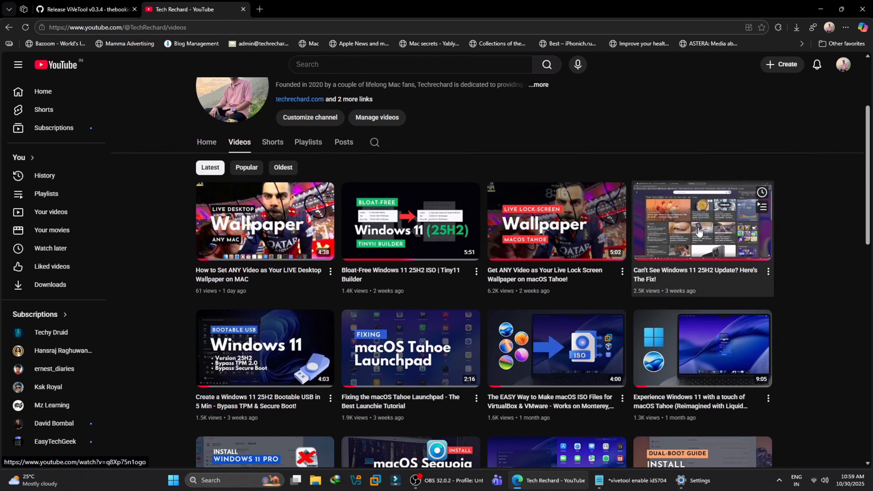
pyautogui.click(680, 480)
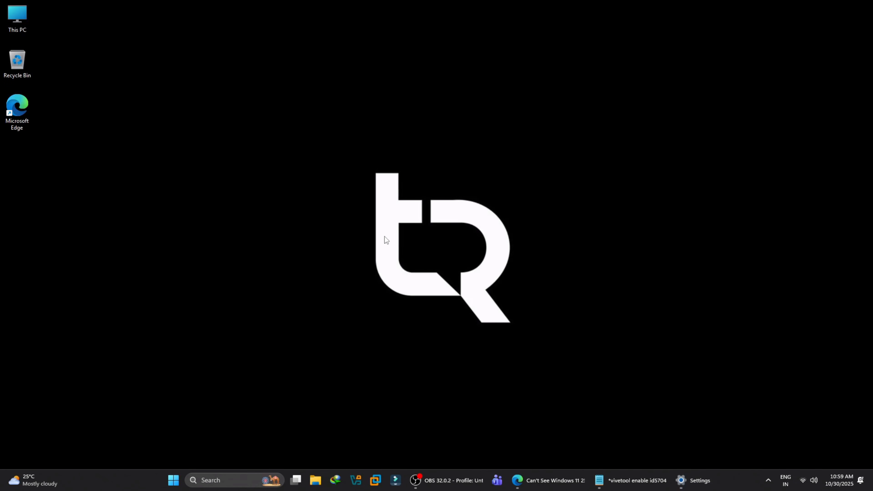
pyautogui.click(516, 480)
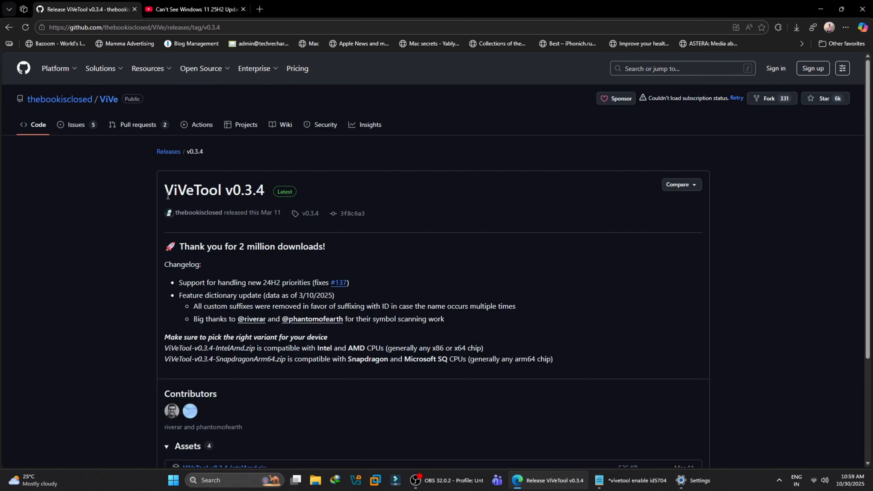
pyautogui.moveTo(319, 203)
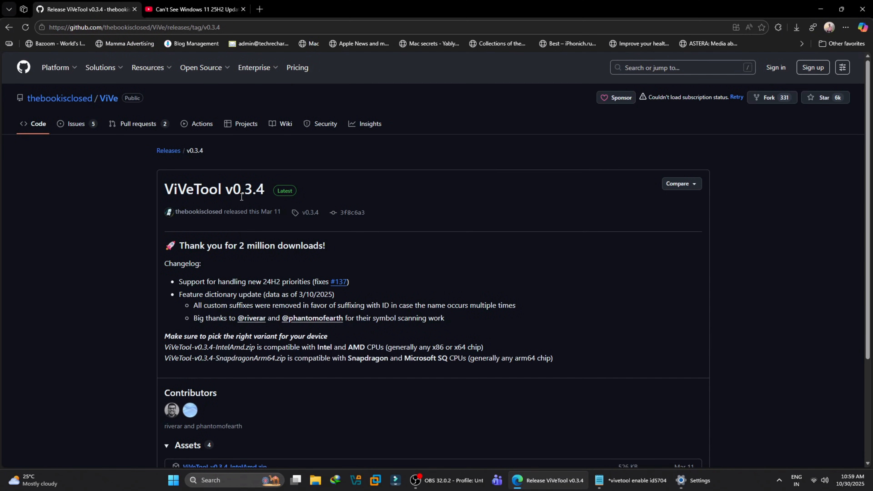
# Step: Download ViVeTool-v0.3.4-IntelAmd.zip from the release Assets and save it to the Desktop
pyautogui.scroll(-3)
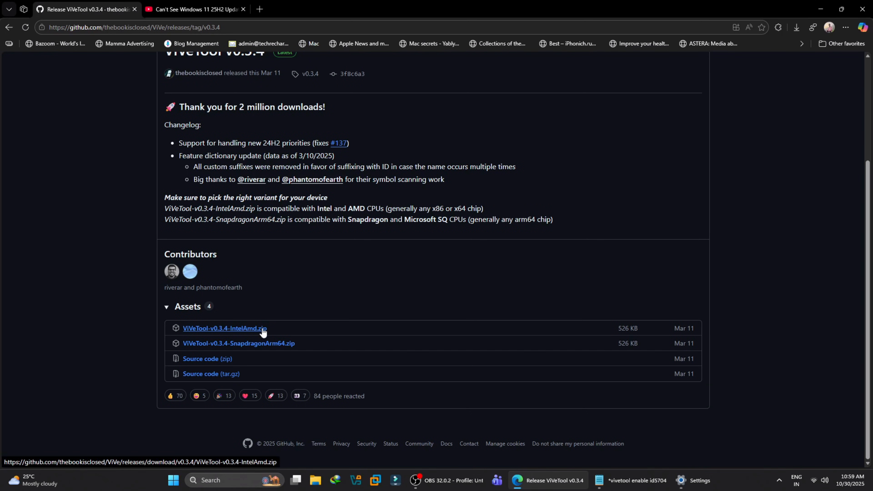
pyautogui.click(224, 328)
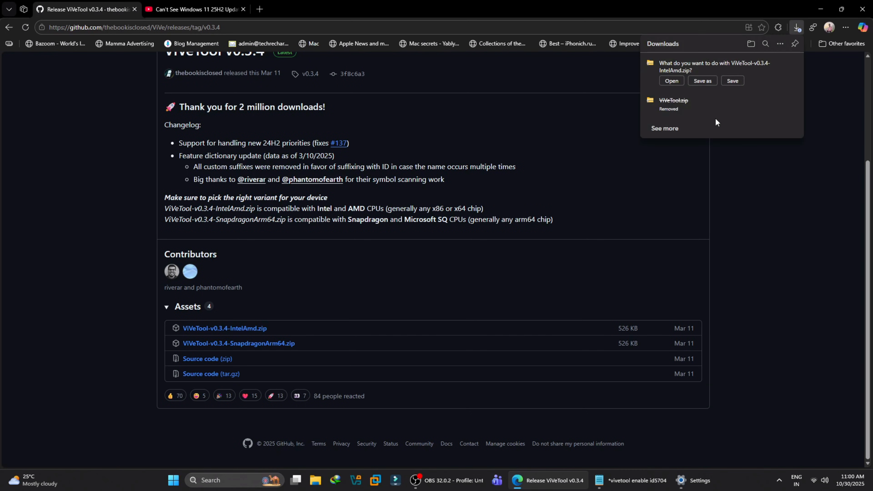
pyautogui.click(702, 81)
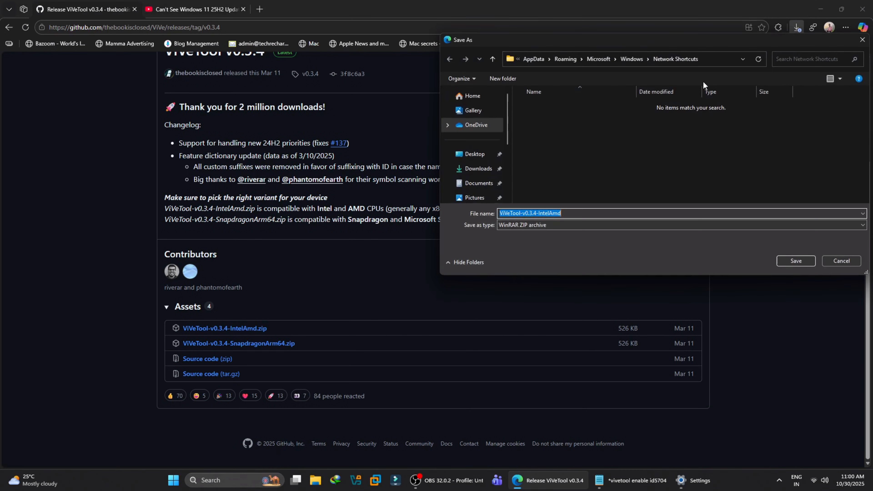
pyautogui.click(475, 154)
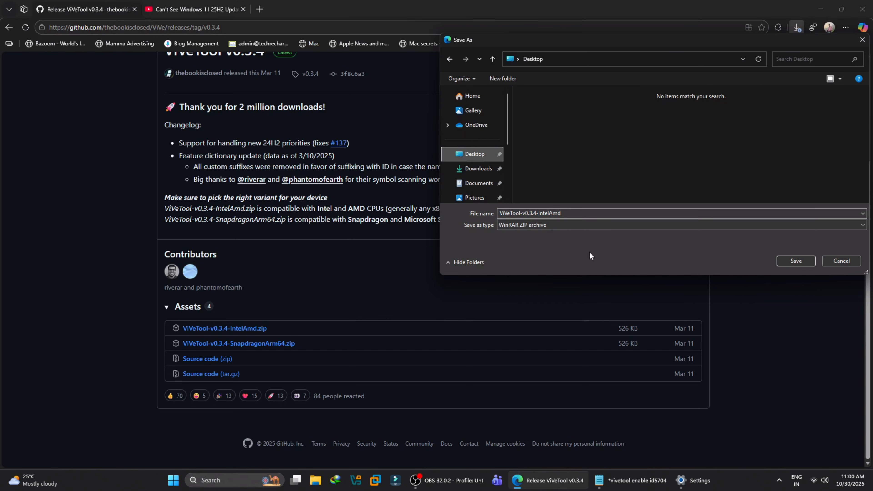
pyautogui.moveTo(806, 253)
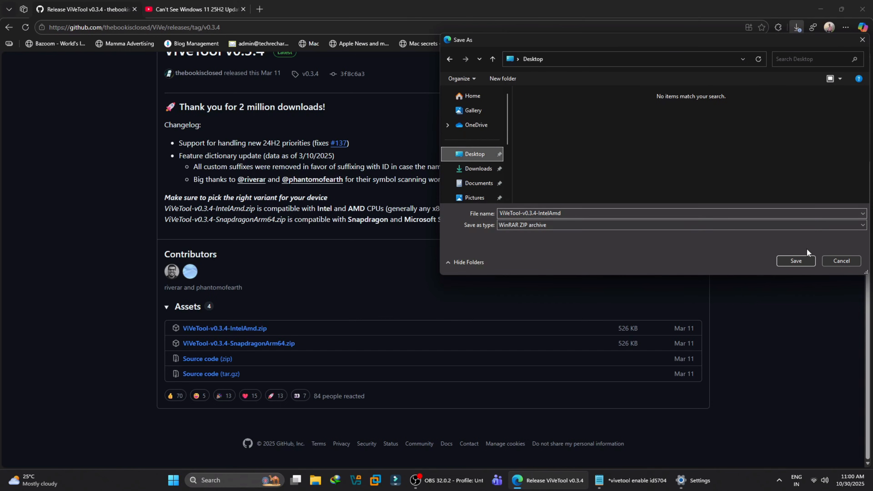
pyautogui.click(795, 261)
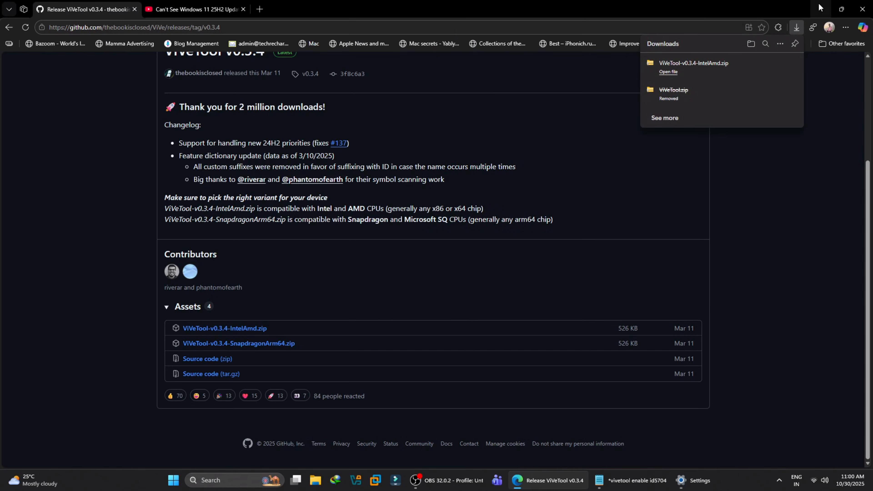
pyautogui.click(842, 10)
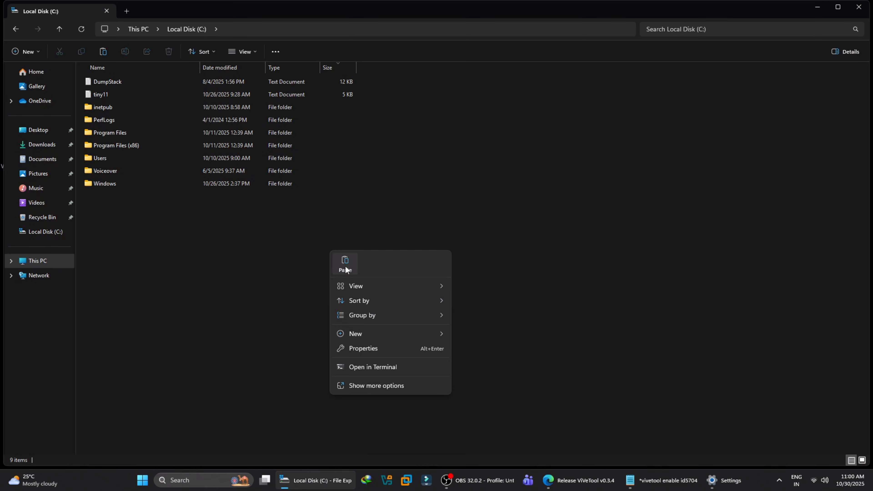
# Step: Paste the ViVeTool zip into Local Disk (C:) and extract it to C:\ViVeTool
pyautogui.click(345, 264)
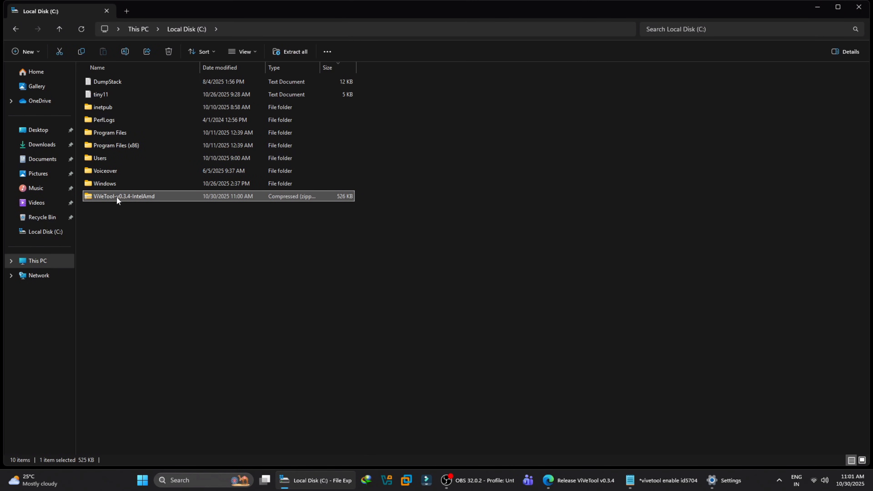
pyautogui.moveTo(134, 201)
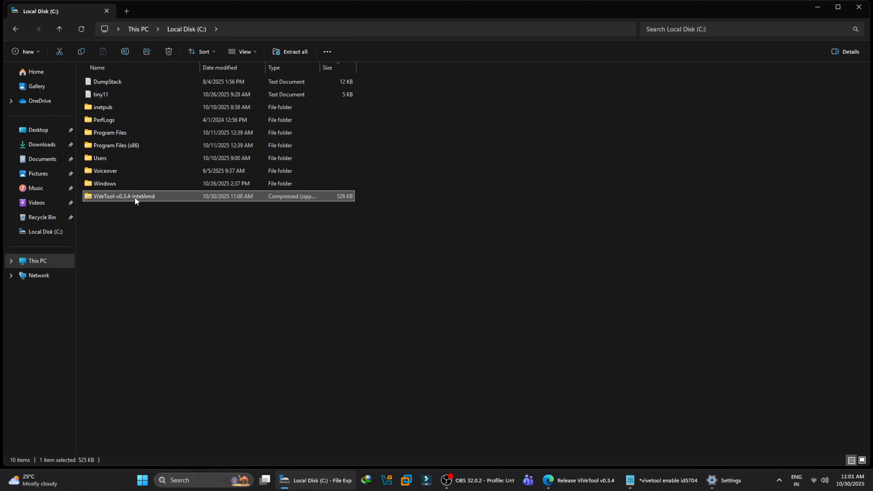
pyautogui.rightClick(123, 196)
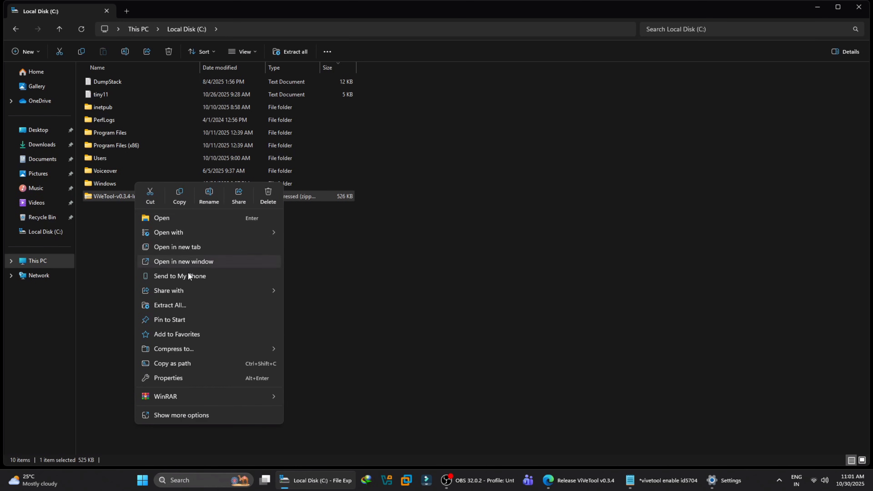
pyautogui.click(170, 305)
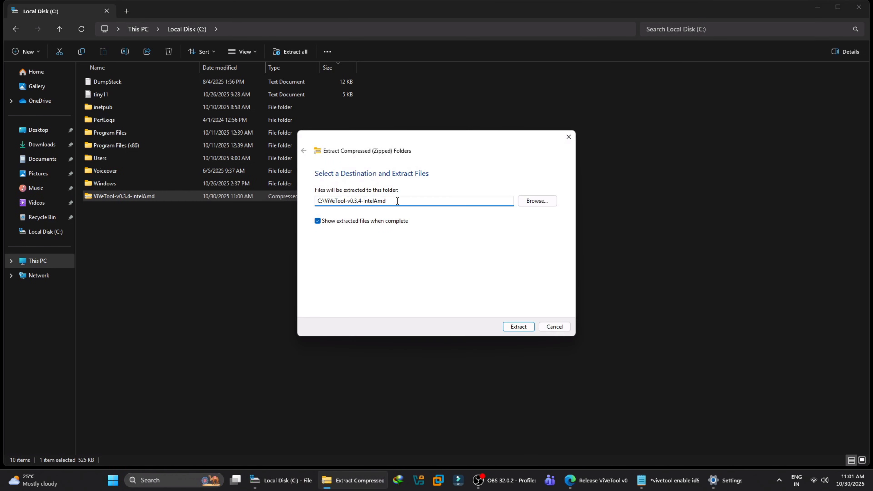
pyautogui.doubleClick(364, 201)
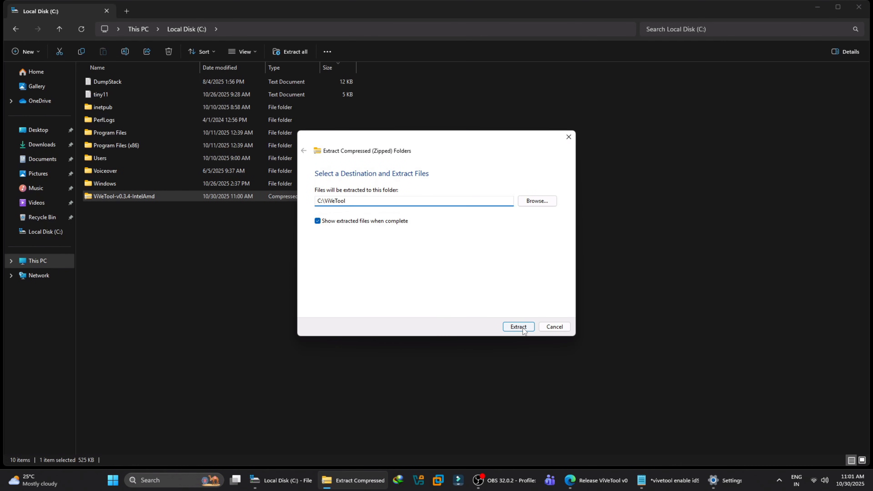
pyautogui.click(518, 327)
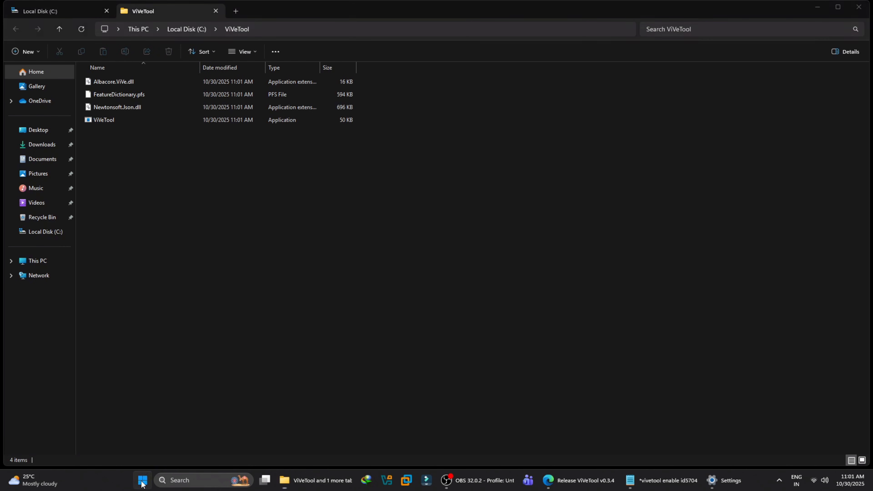
# Step: In an administrator Command Prompt at C:\ViVeTool, run vivetool /enable /id:57048226
pyautogui.write('cmd')
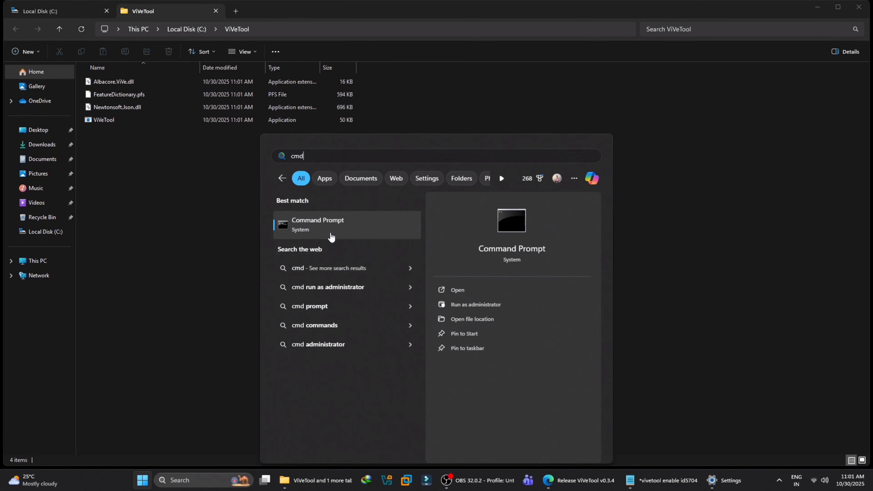
pyautogui.rightClick(317, 225)
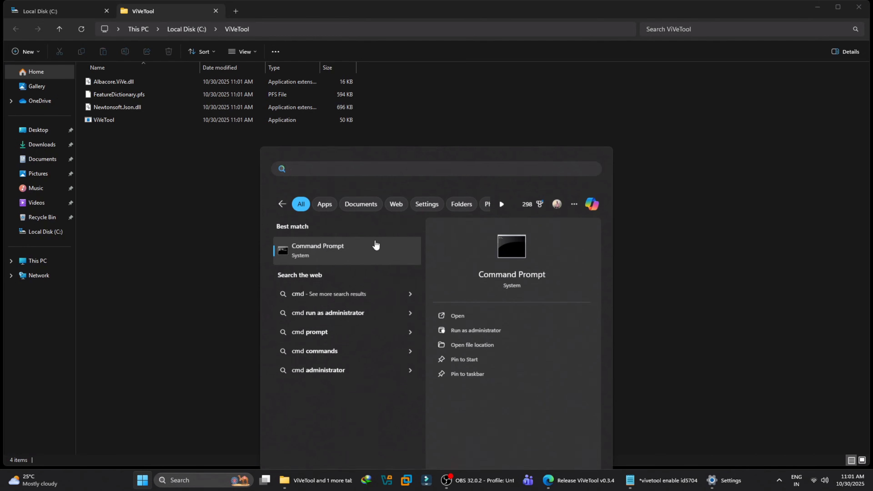
pyautogui.click(476, 330)
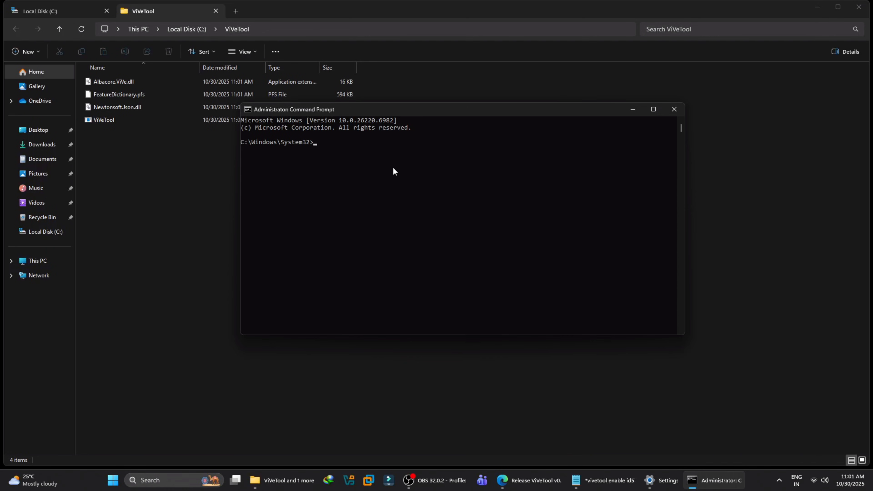
pyautogui.write('cd')
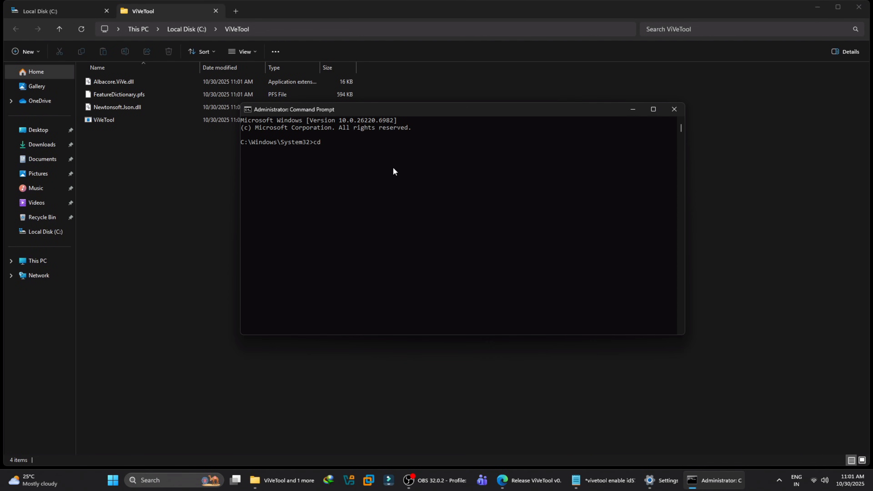
pyautogui.write('C:\\ViVeTool')
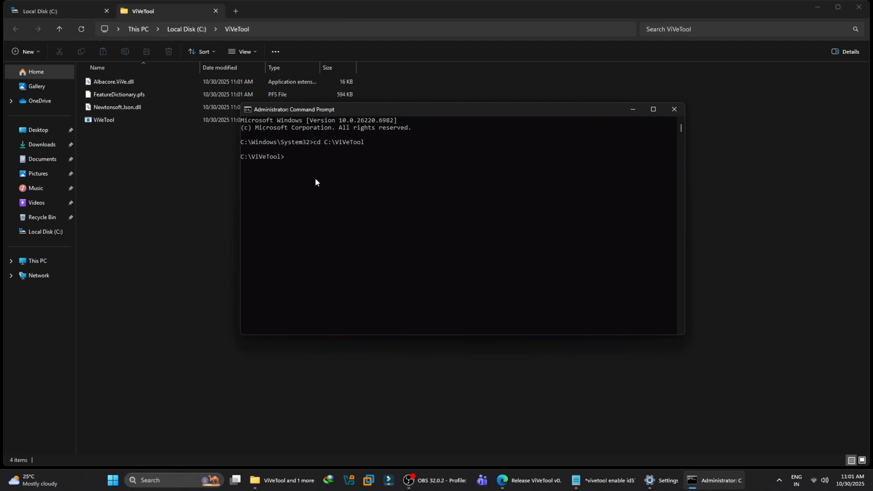
pyautogui.moveTo(609, 480)
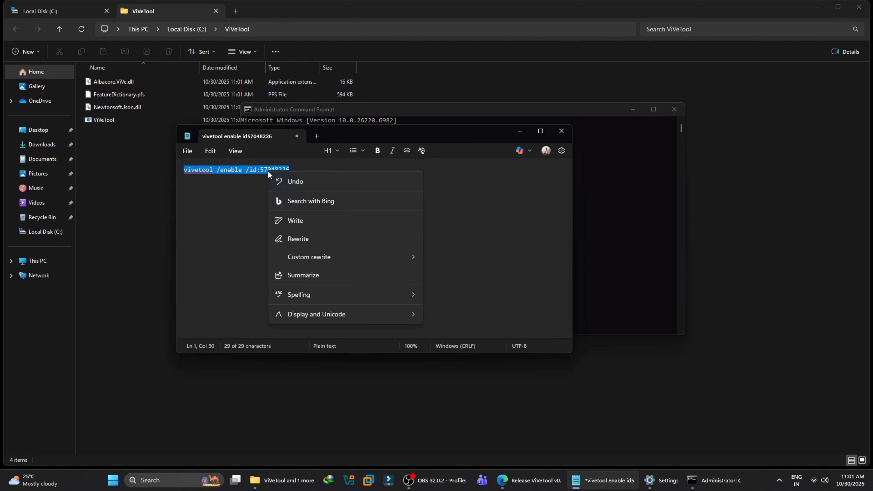
pyautogui.click(630, 202)
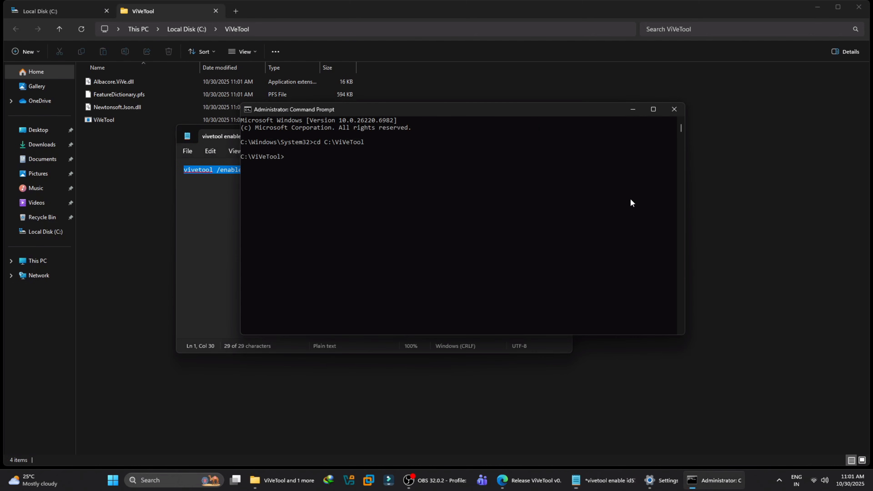
pyautogui.write('vivetool /enable /id:57048226')
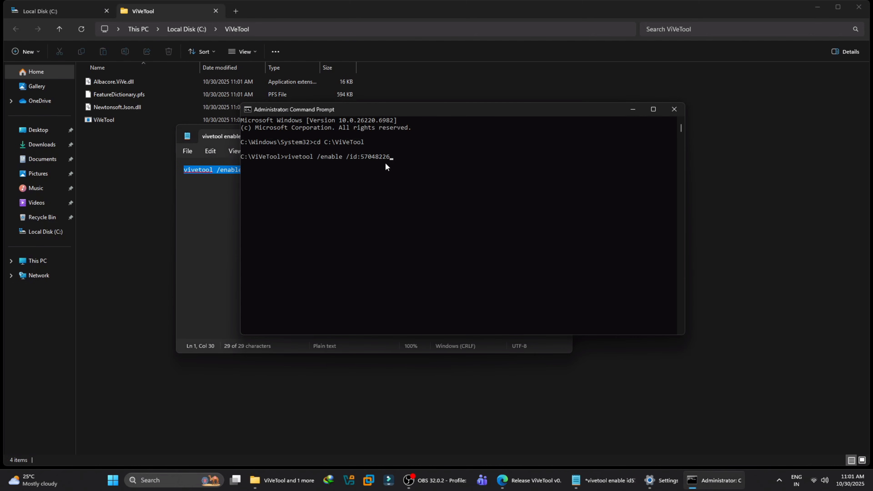
pyautogui.press('Return')
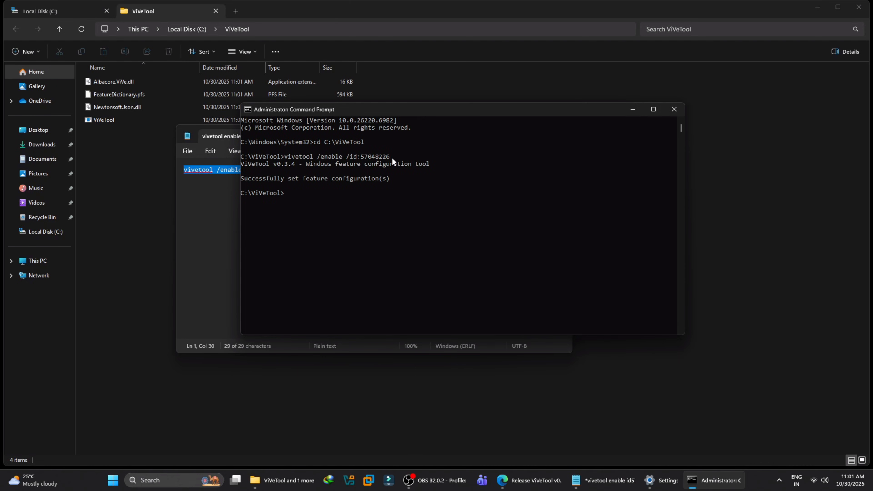
pyautogui.moveTo(674, 109)
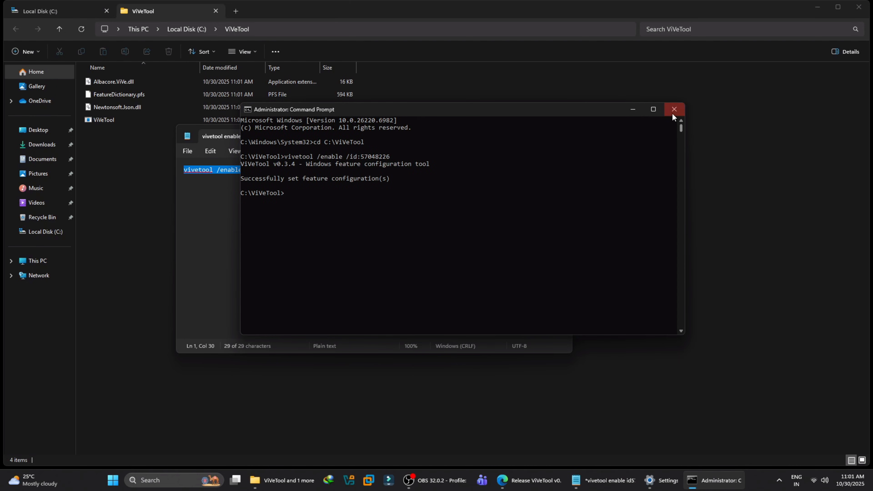
# Step: Close Command Prompt and restart the PC from the Start menu power options
pyautogui.click(673, 109)
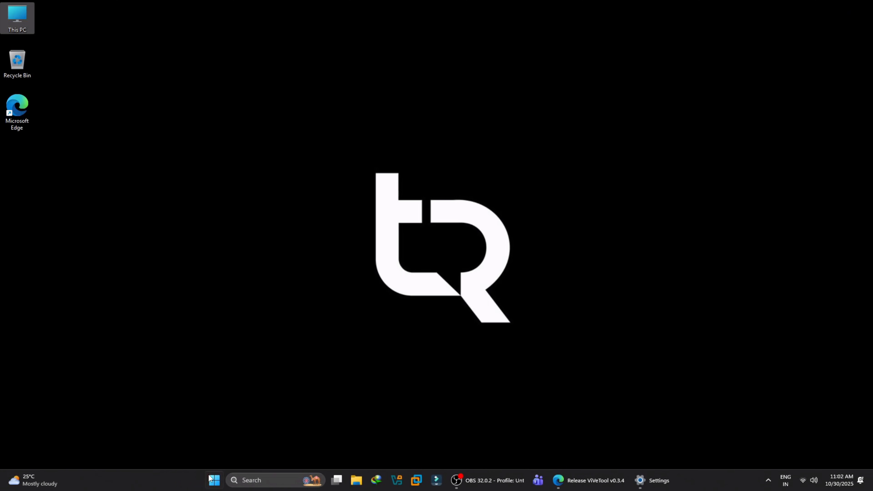
pyautogui.click(499, 449)
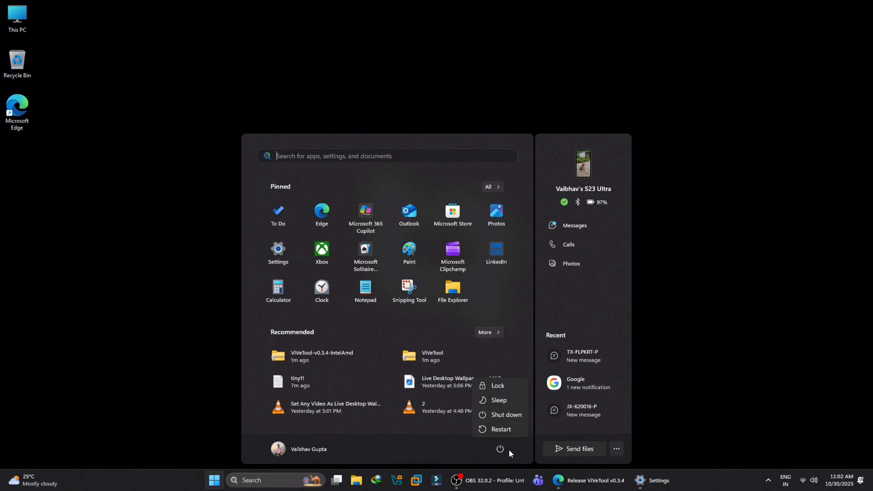
pyautogui.moveTo(500, 429)
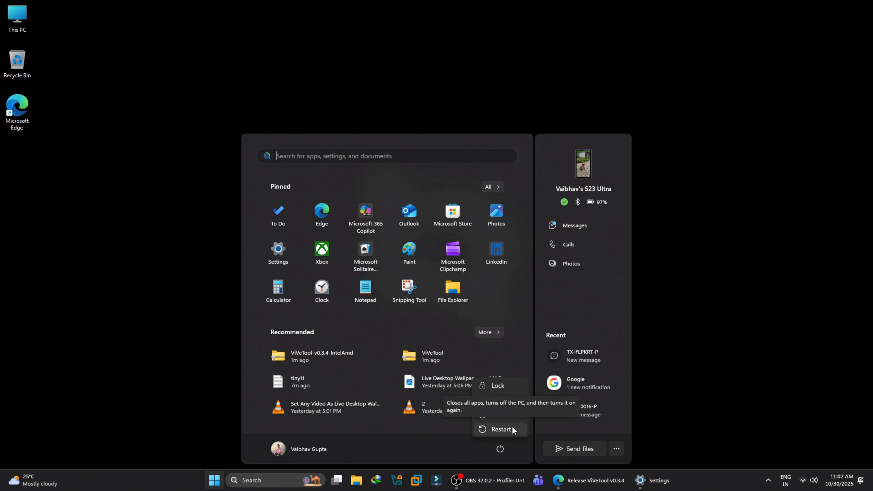
pyautogui.click(500, 429)
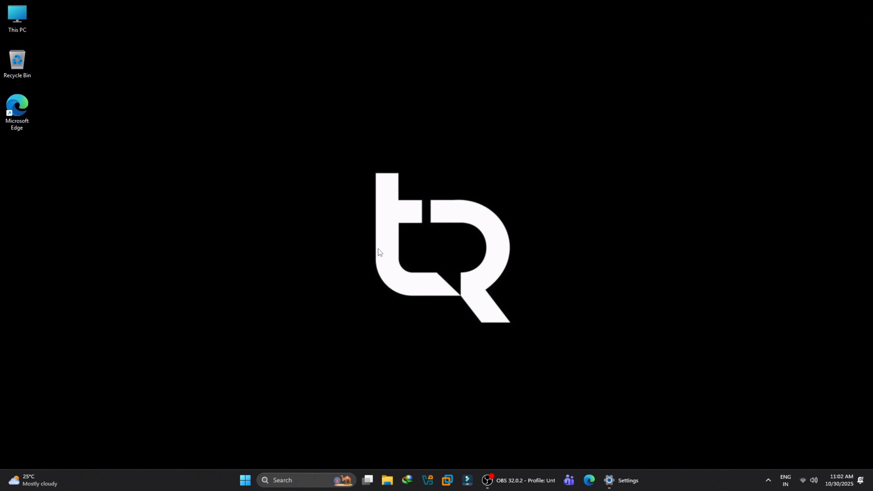
# Step: Refresh the desktop after the restart and launch Snipping Tool from Start search 'sn'
pyautogui.rightClick(380, 251)
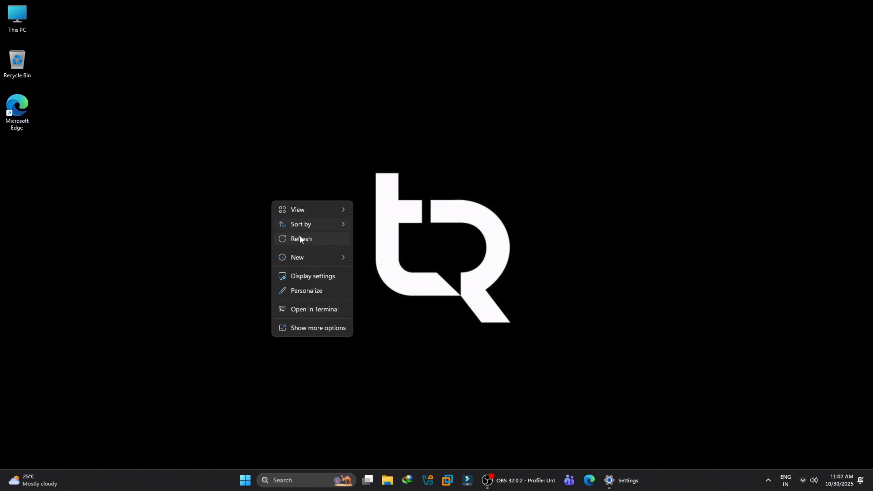
pyautogui.click(300, 238)
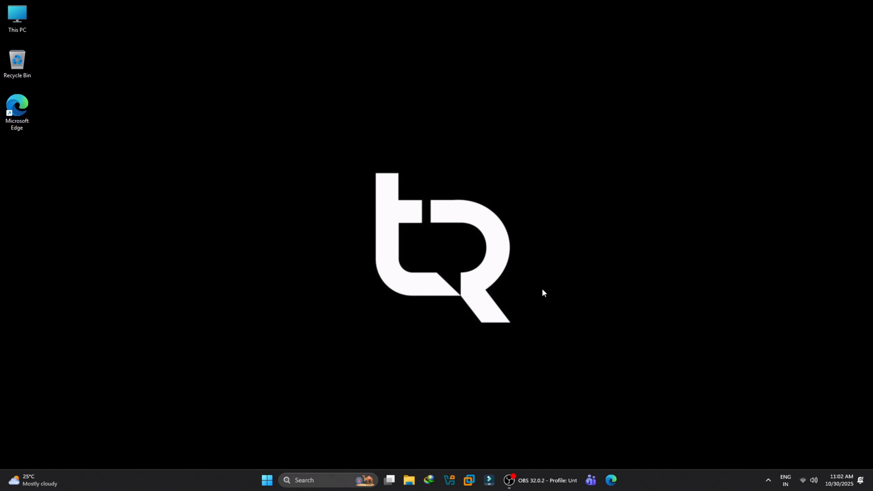
pyautogui.moveTo(408, 317)
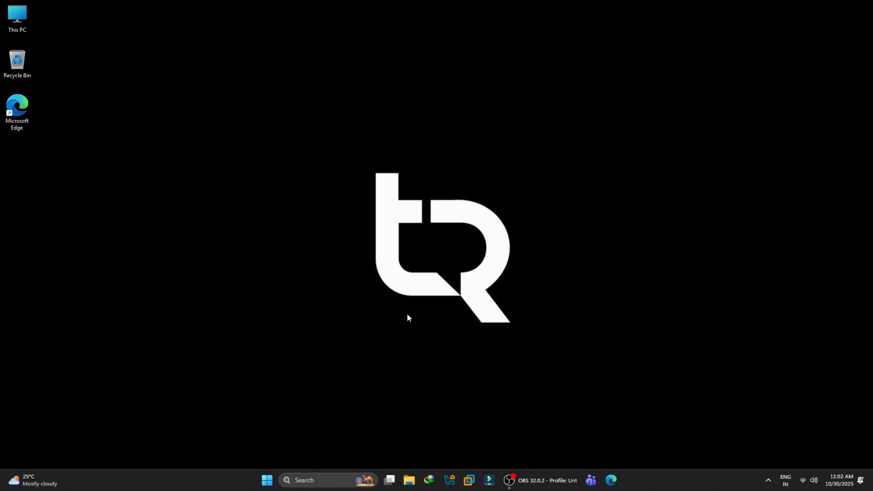
pyautogui.moveTo(351, 398)
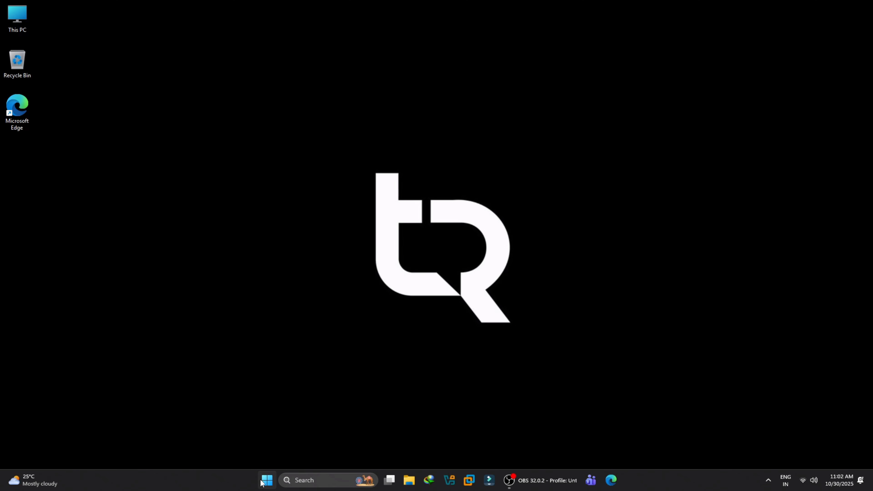
pyautogui.click(266, 480)
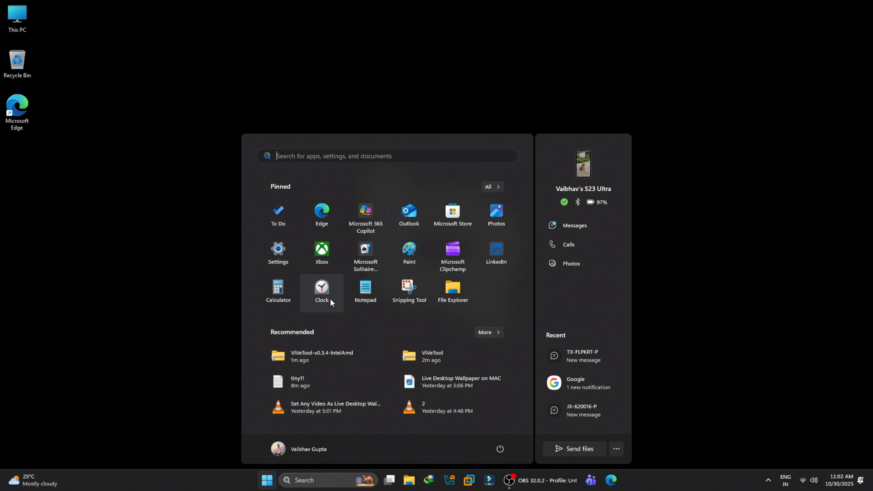
pyautogui.write('sn')
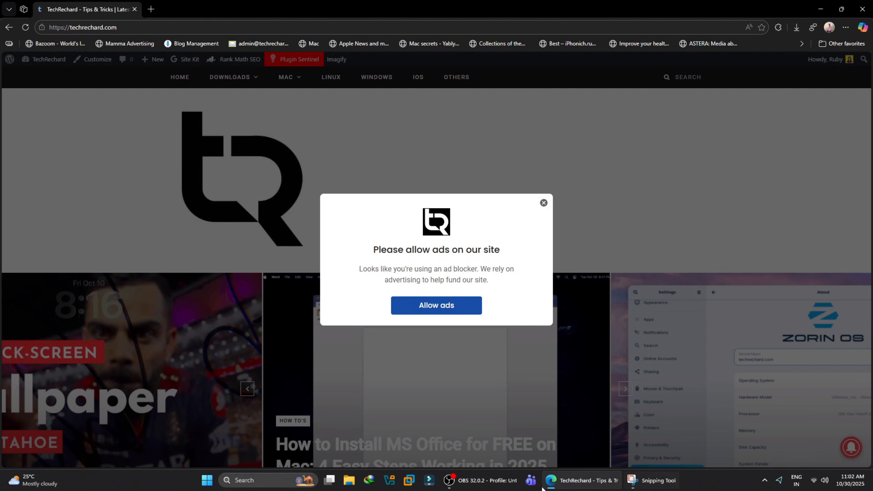
pyautogui.click(658, 480)
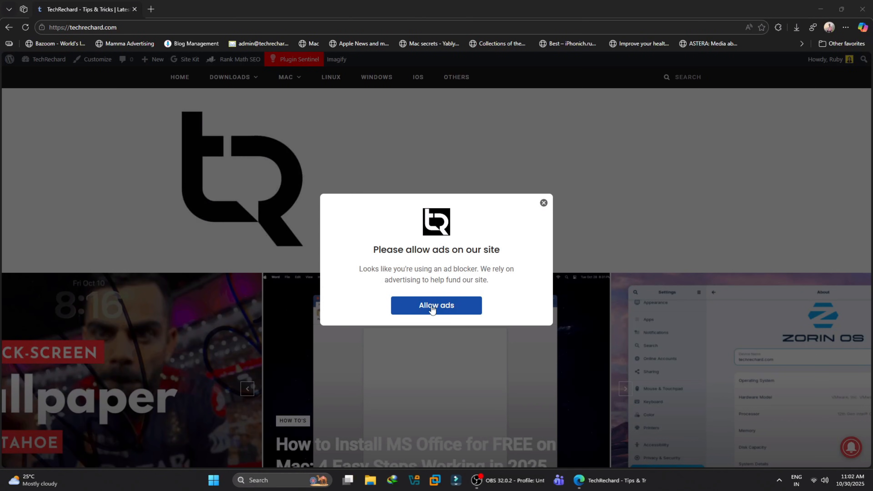
pyautogui.click(436, 305)
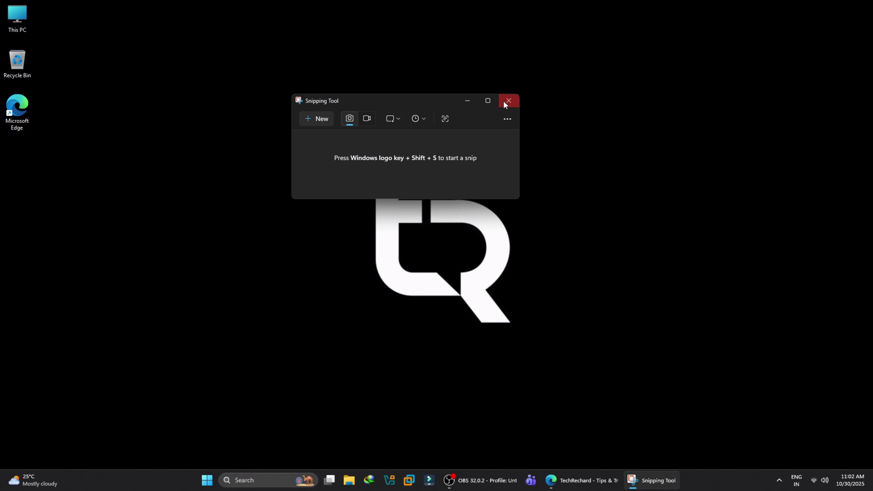
pyautogui.moveTo(512, 104)
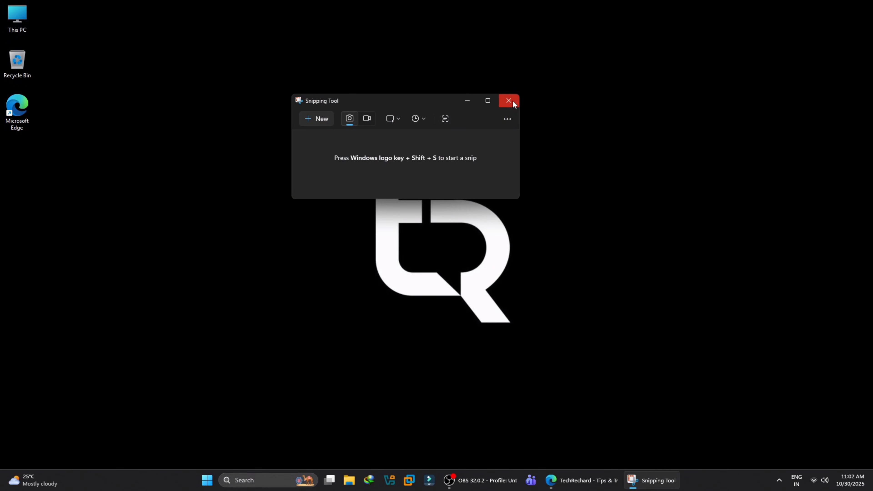
# Step: Close Snipping Tool, launch Phone Link from Start and mirror the phone's screen on the PC
pyautogui.click(507, 101)
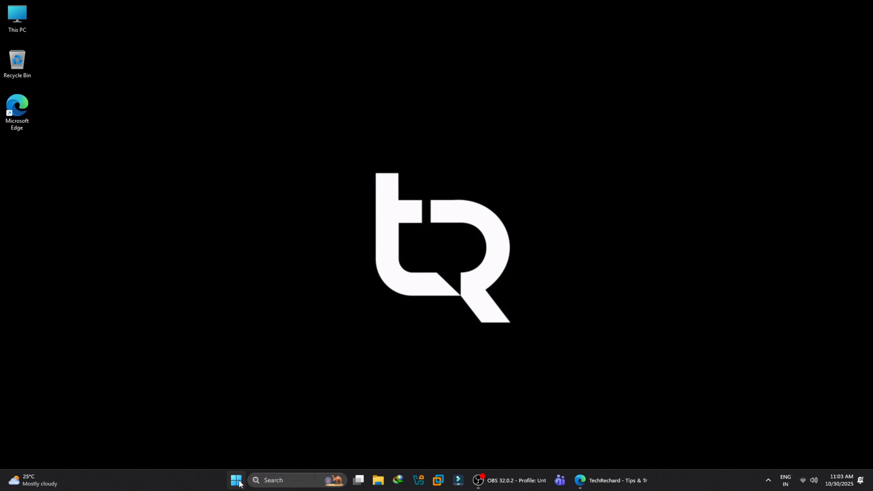
pyautogui.click(236, 480)
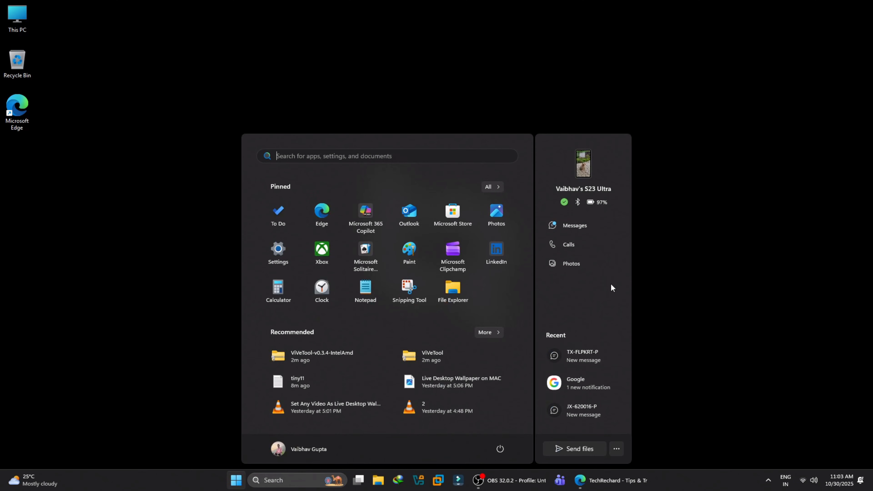
pyautogui.moveTo(582, 164)
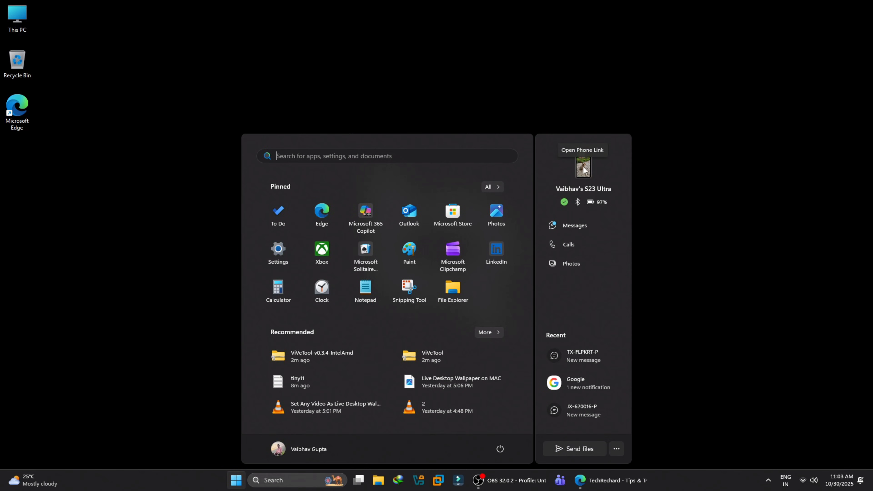
pyautogui.click(582, 167)
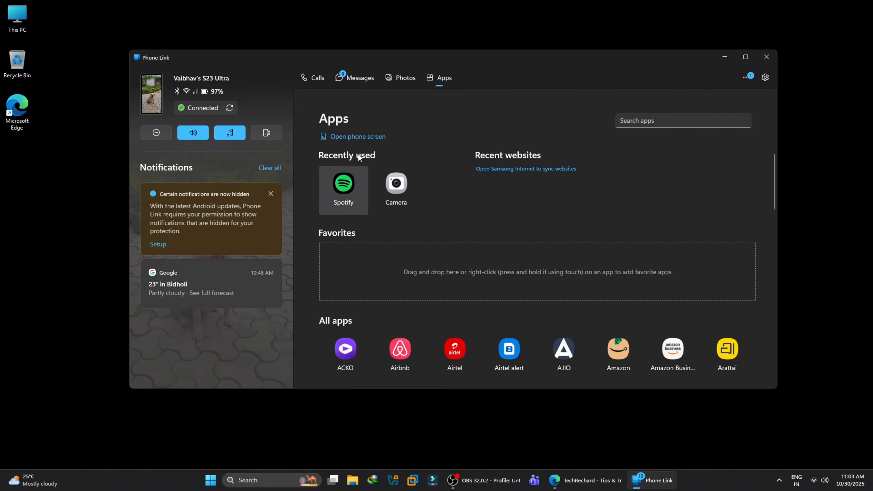
pyautogui.click(357, 136)
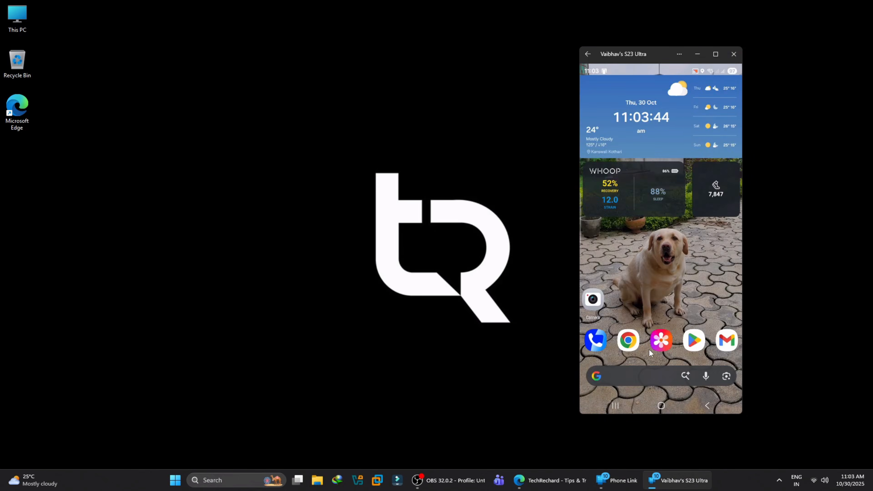
# Step: On the mirrored phone, open Instagram, view the profile and browse Reels
pyautogui.click(660, 340)
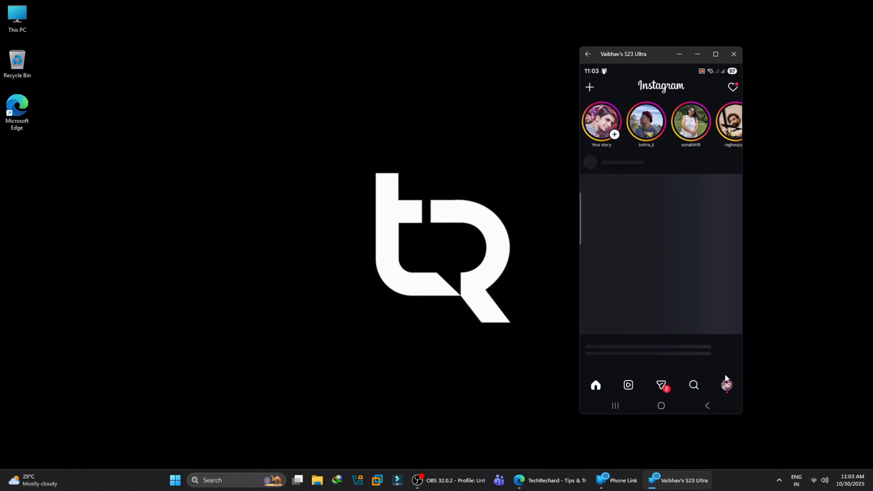
pyautogui.click(727, 385)
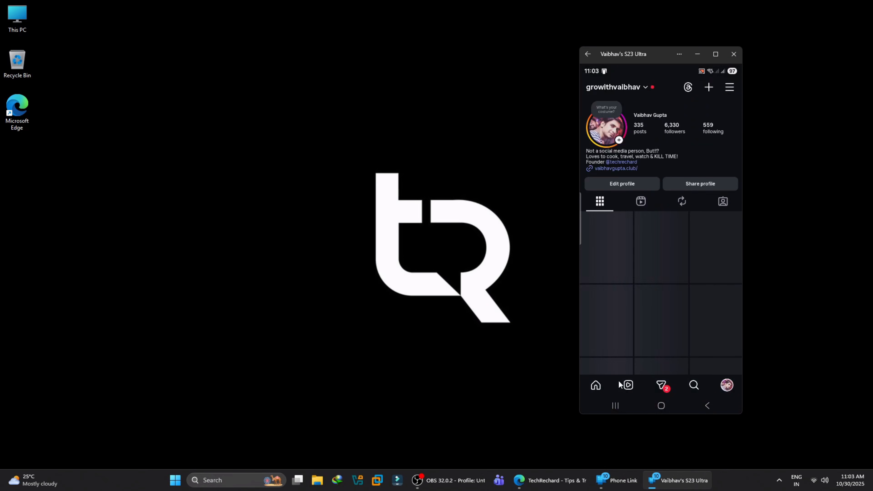
pyautogui.click(628, 385)
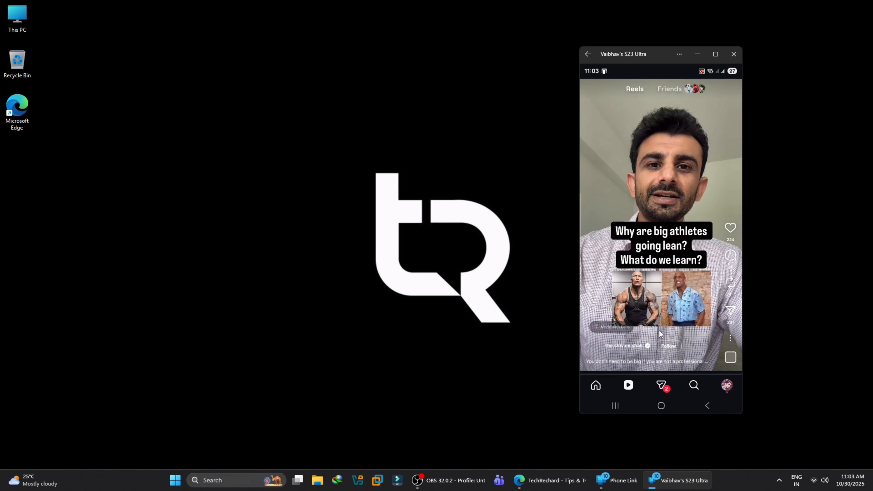
pyautogui.scroll(3)
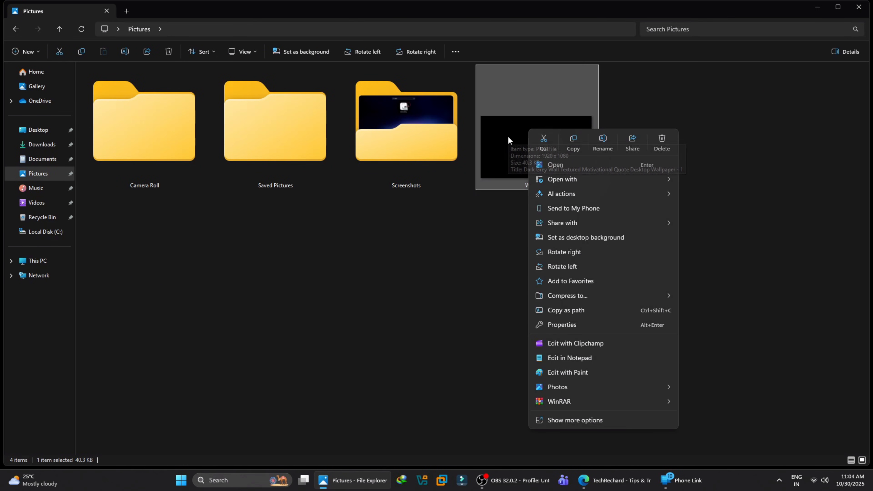
# Step: Share the Wallpaper image, try the share-sheet Edit photo editor, then cancel
pyautogui.click(561, 223)
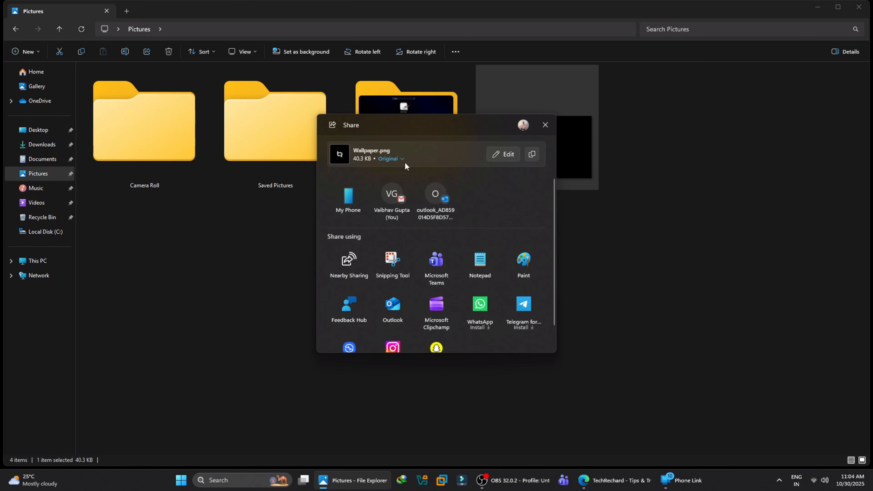
pyautogui.click(388, 159)
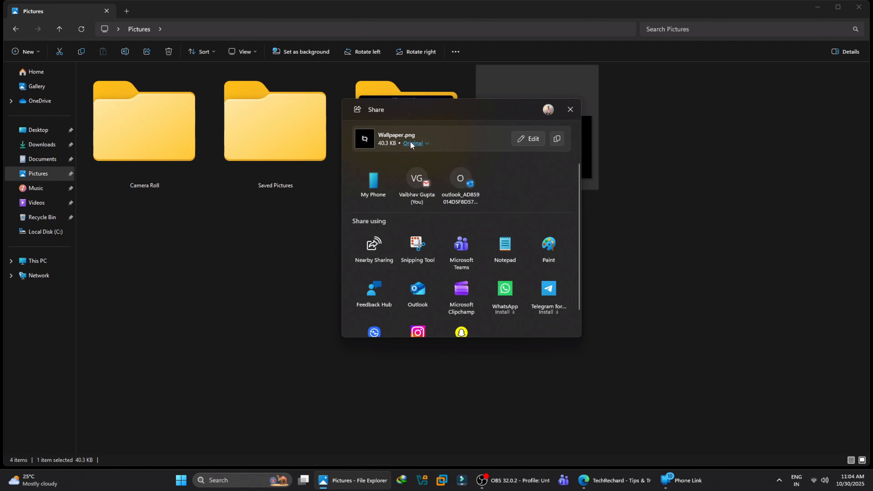
pyautogui.click(527, 139)
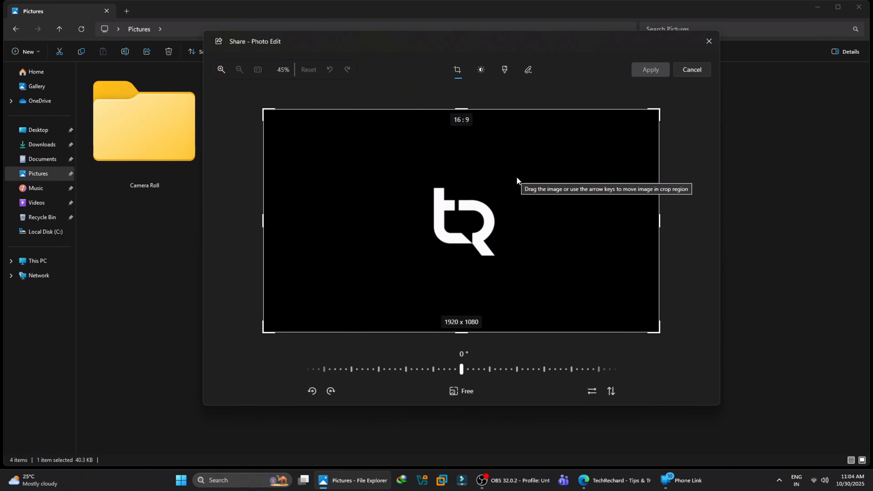
pyautogui.click(480, 70)
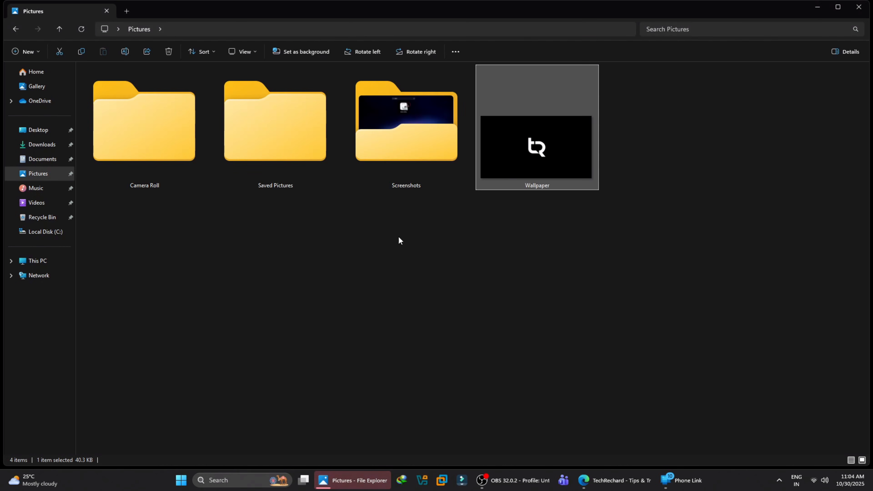
pyautogui.moveTo(506, 140)
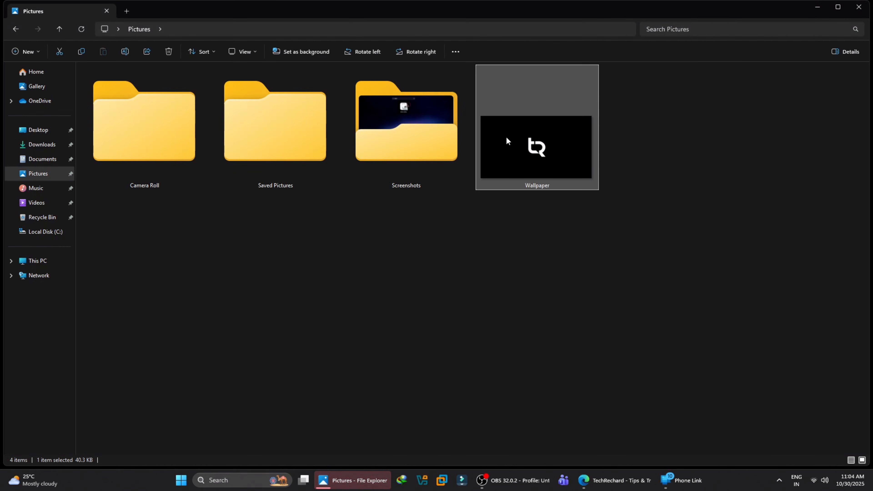
# Step: Show the AI actions for the Wallpaper image, then open the Screenshots folder in Pictures
pyautogui.rightClick(507, 141)
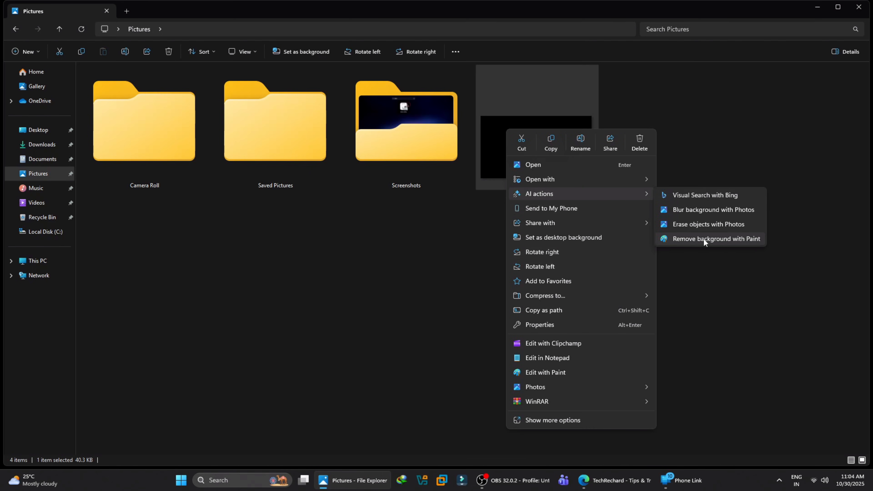
pyautogui.moveTo(698, 246)
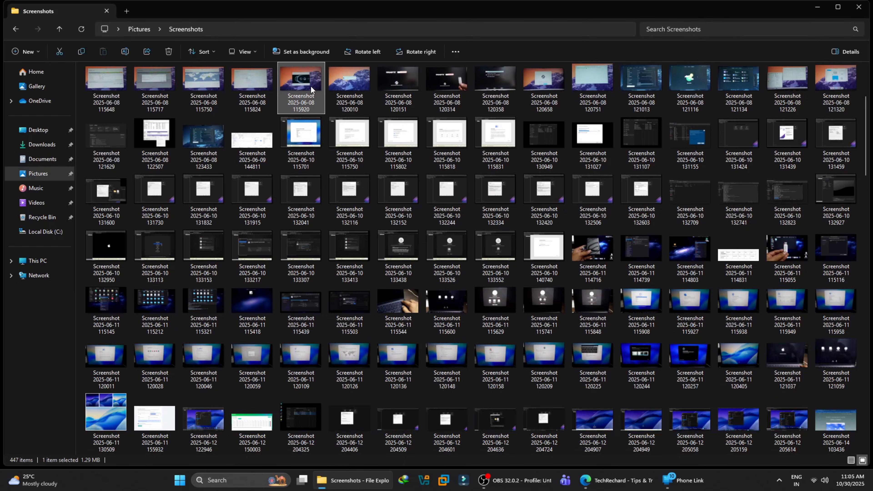
pyautogui.rightClick(301, 88)
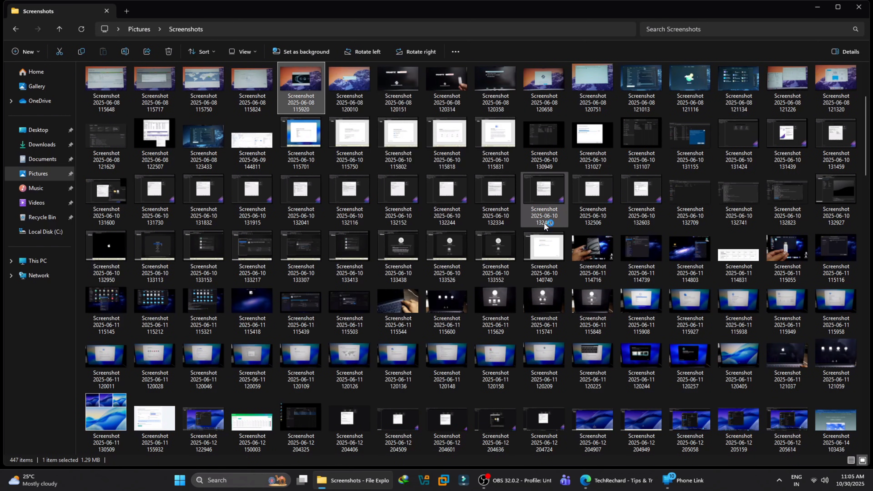
pyautogui.doubleClick(301, 87)
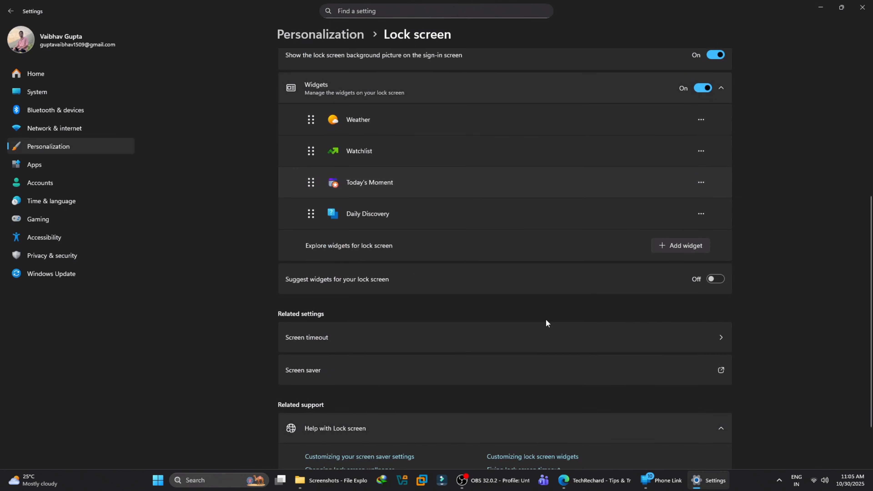
# Step: View the Add widget list in Lock screen settings, then lock the PC to show the weather, markets, history and quiz widgets
pyautogui.scroll(3)
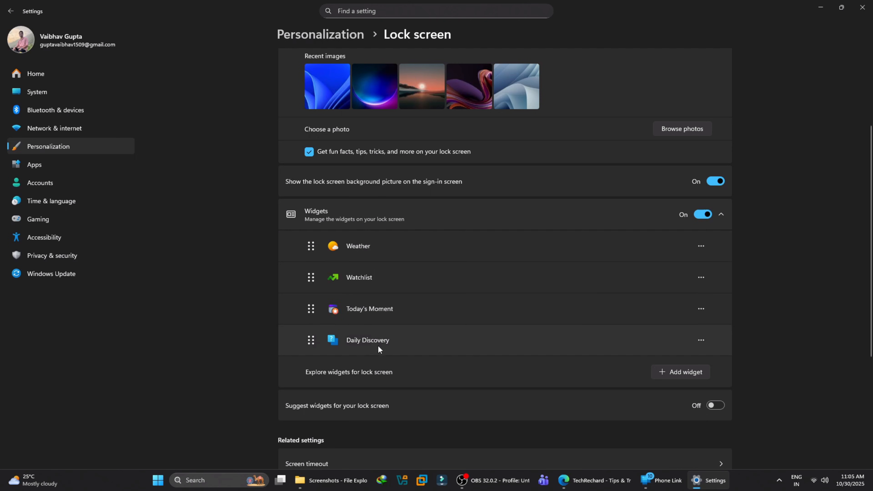
pyautogui.click(680, 372)
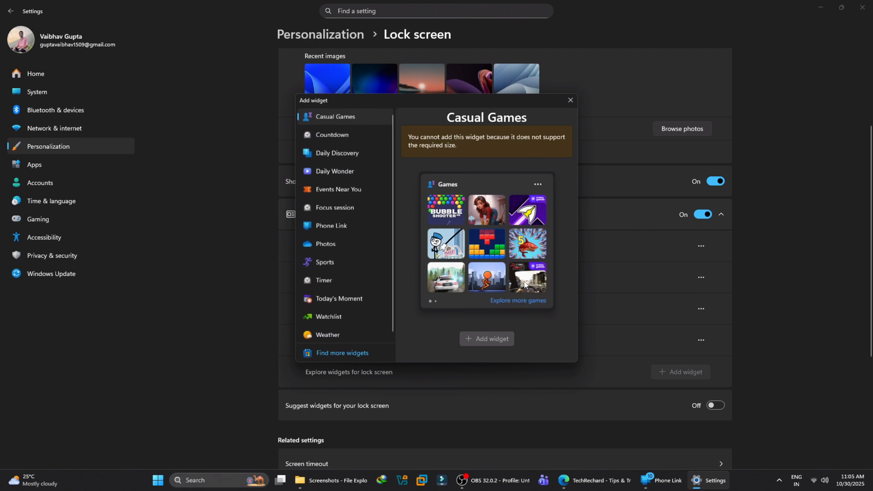
pyautogui.click(158, 480)
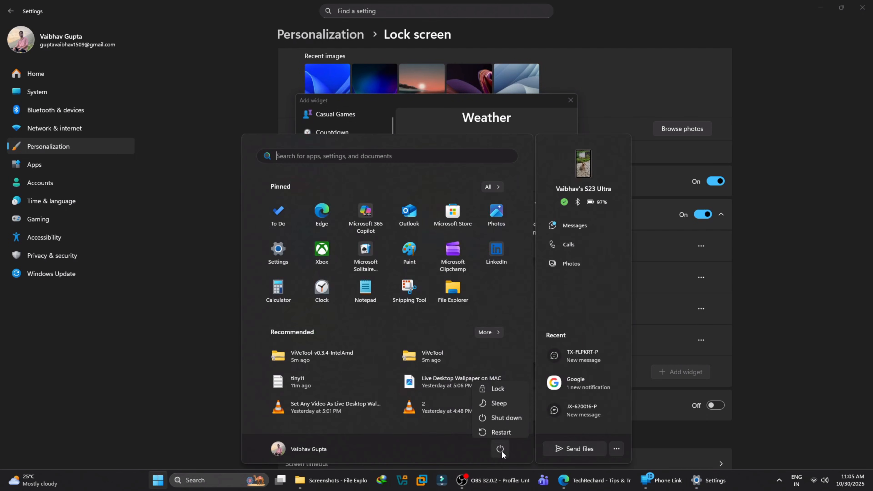
pyautogui.click(496, 388)
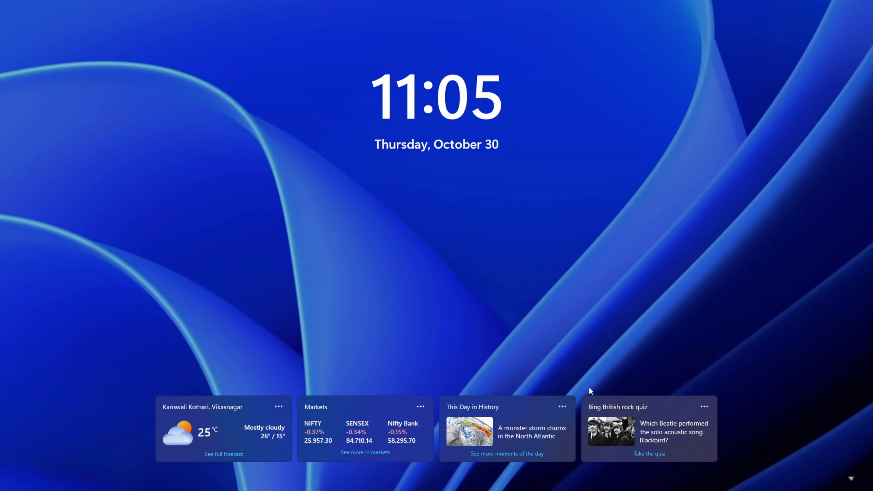
pyautogui.click(708, 480)
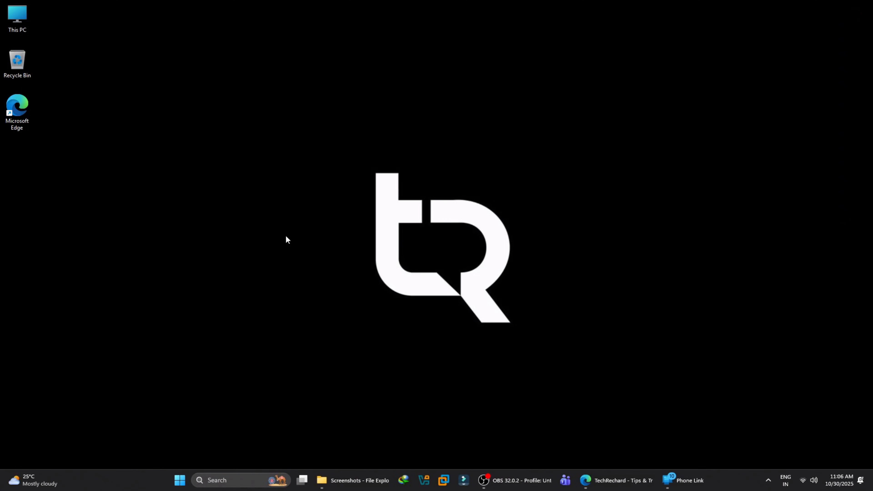
pyautogui.moveTo(264, 188)
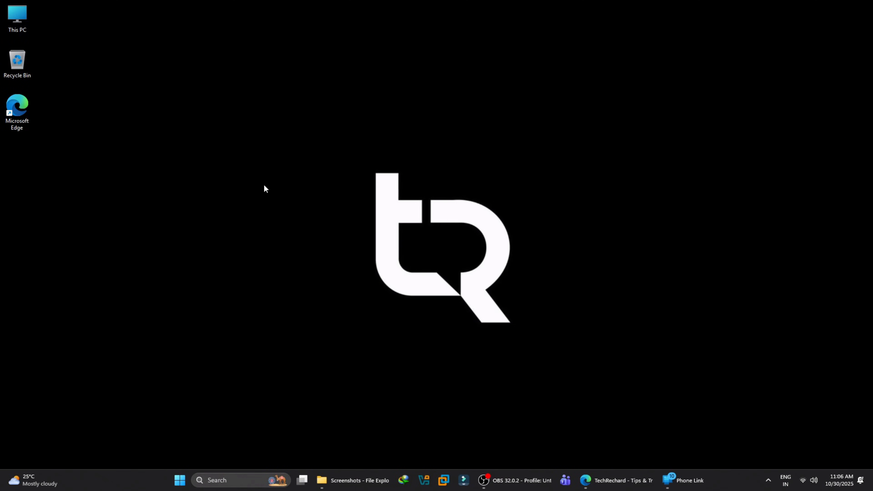
pyautogui.moveTo(259, 256)
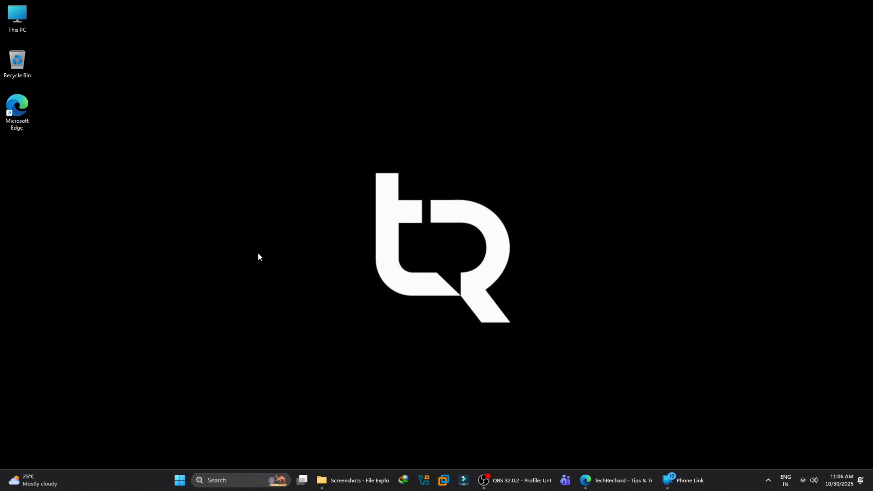
pyautogui.moveTo(350, 287)
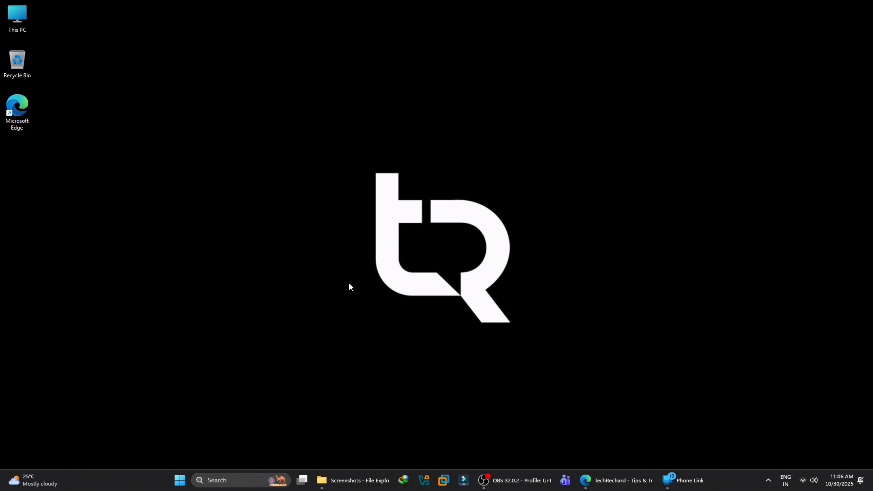
pyautogui.moveTo(585, 230)
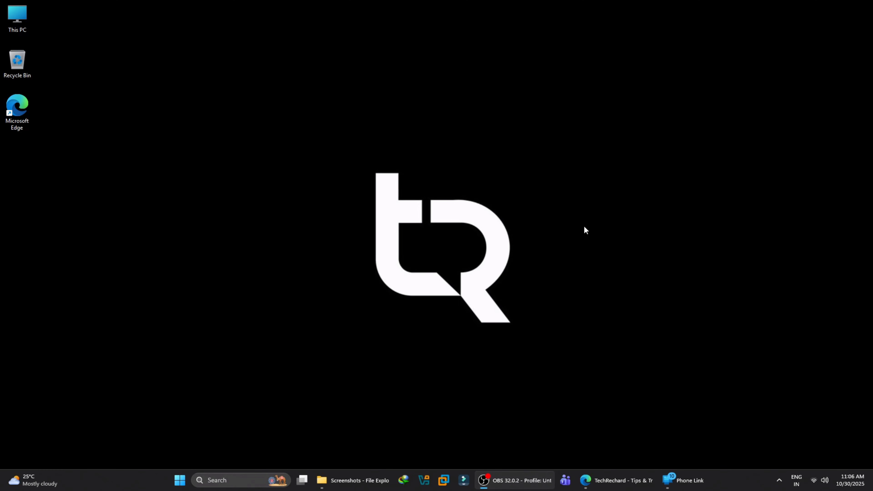